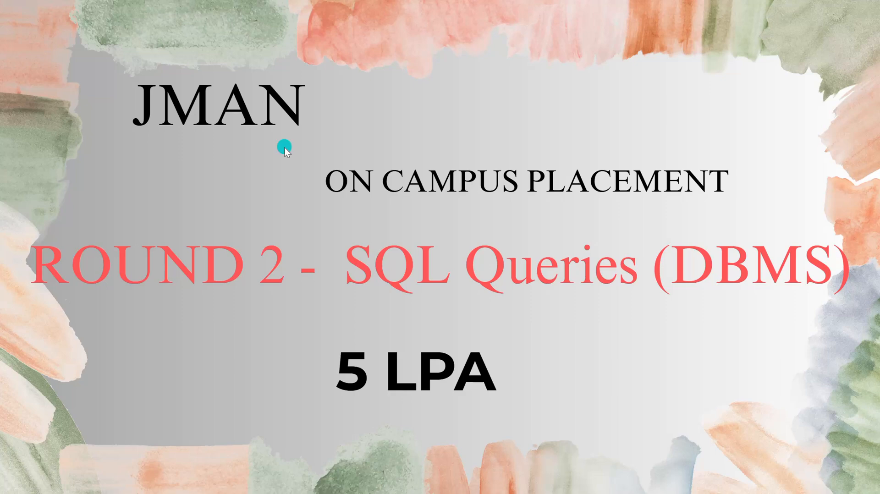
{"action": "mouse_move", "coordinate": [285, 150]}
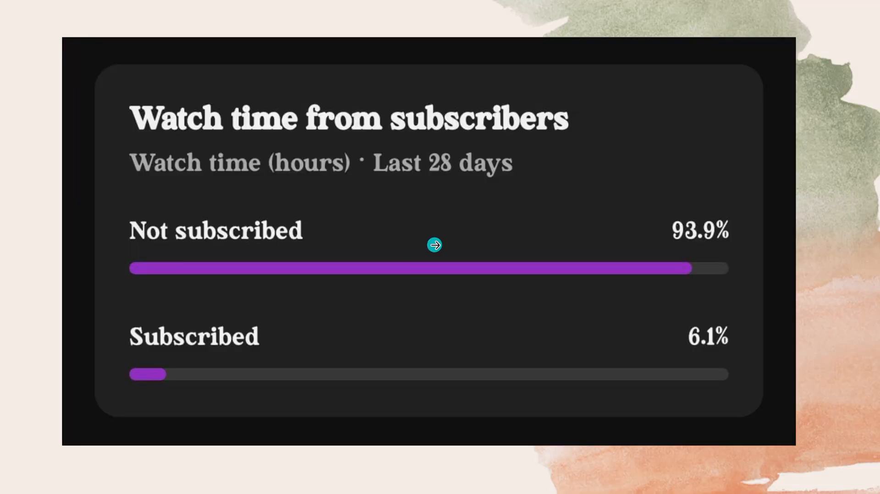
{"action": "mouse_move", "coordinate": [601, 192]}
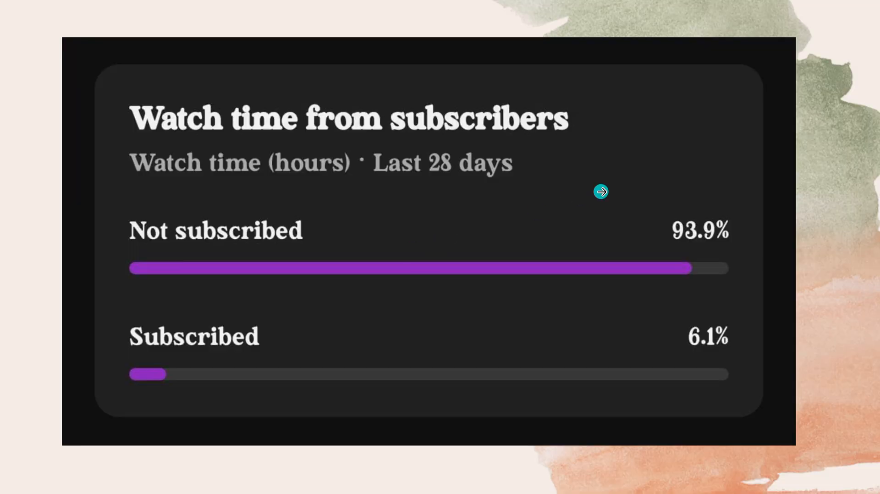
{"action": "mouse_move", "coordinate": [600, 191]}
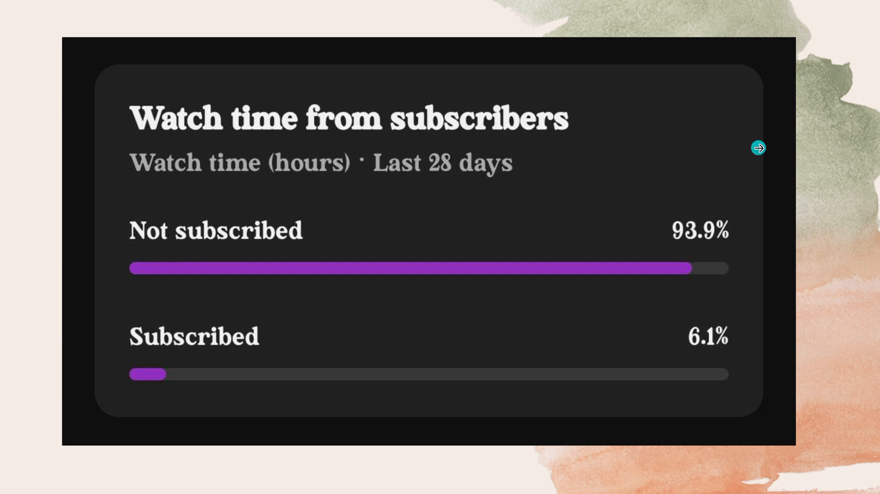
Step: Advance to the 'High Value Customers in Canada' question with its CUSTOMER table formats
{"action": "left_click", "coordinate": [757, 147]}
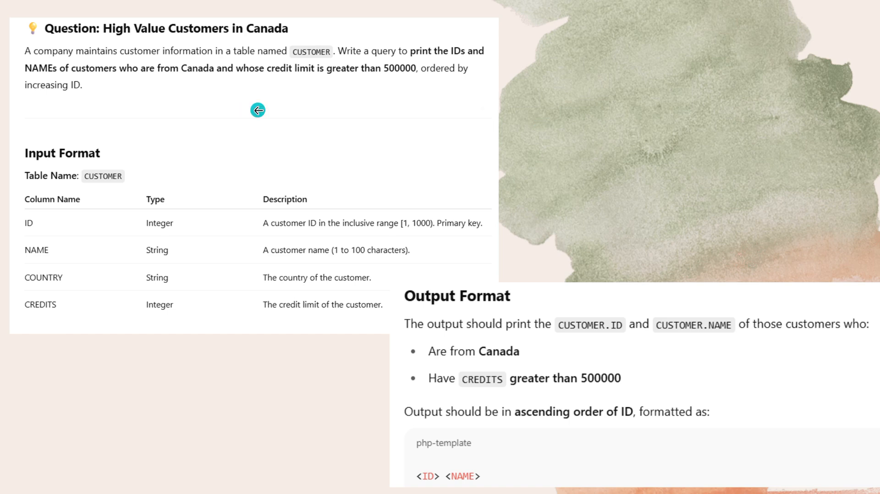
{"action": "mouse_move", "coordinate": [257, 110]}
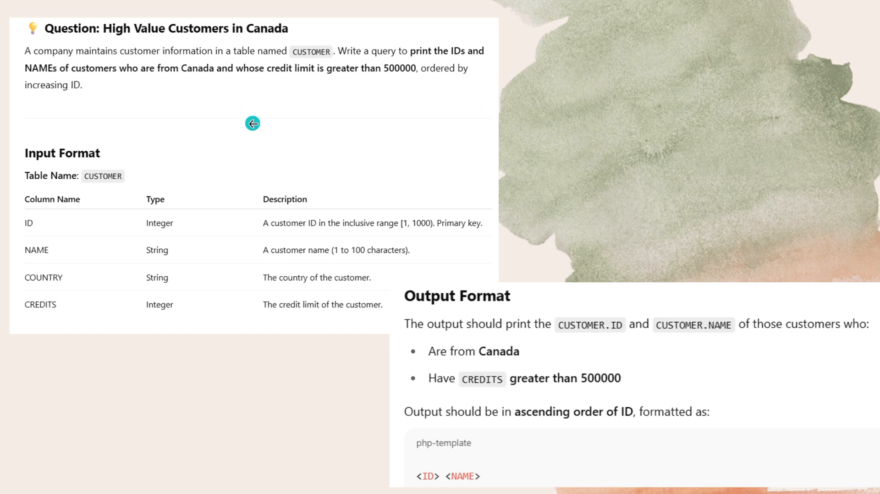
{"action": "mouse_move", "coordinate": [151, 42]}
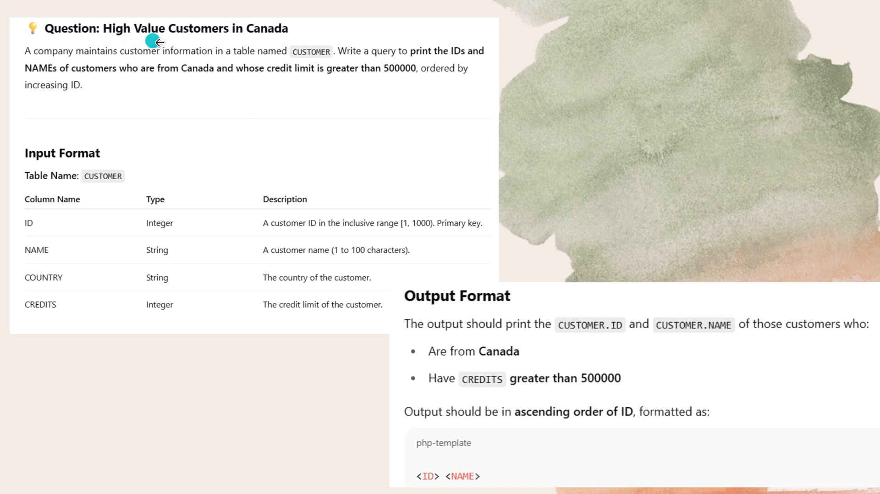
{"action": "mouse_move", "coordinate": [247, 43]}
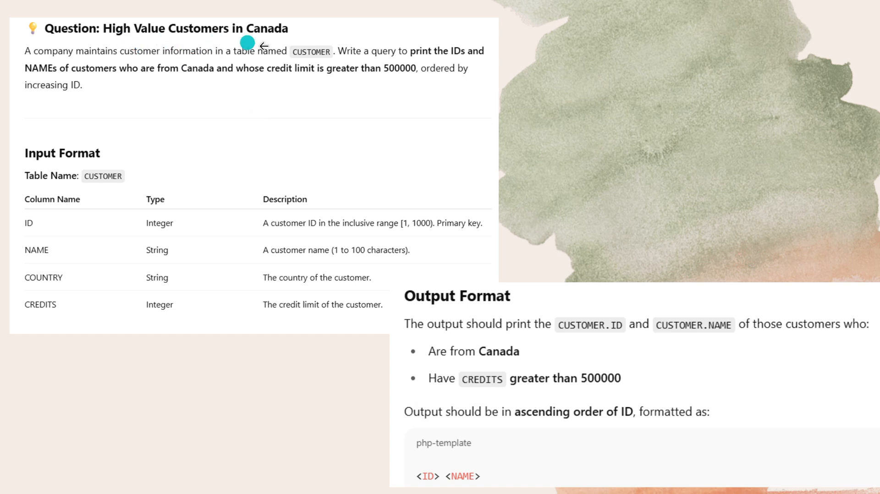
{"action": "mouse_move", "coordinate": [162, 74]}
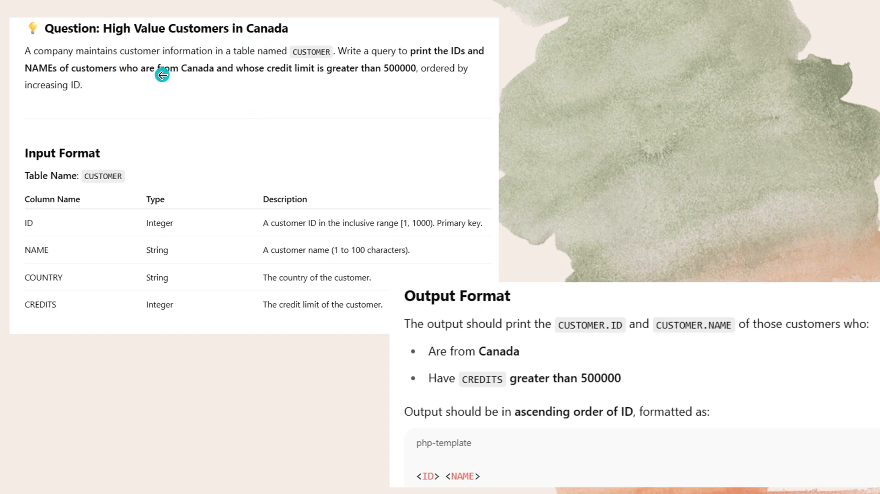
{"action": "mouse_move", "coordinate": [357, 69]}
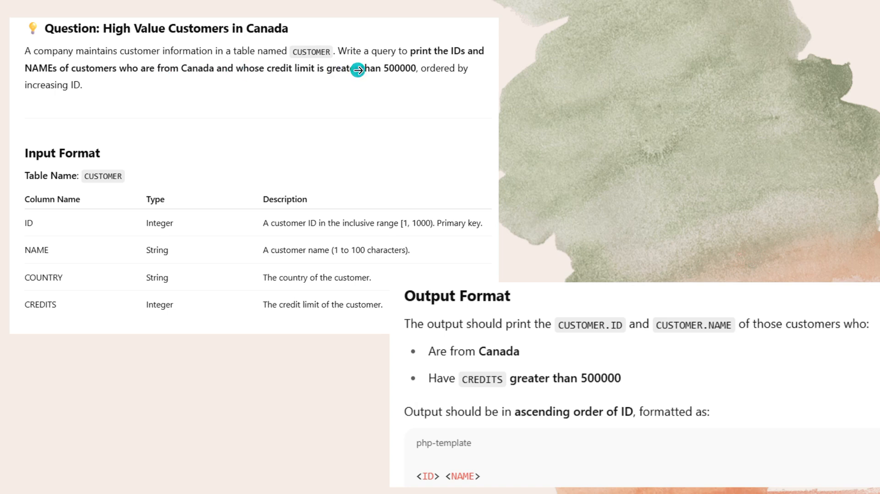
{"action": "mouse_move", "coordinate": [407, 62]}
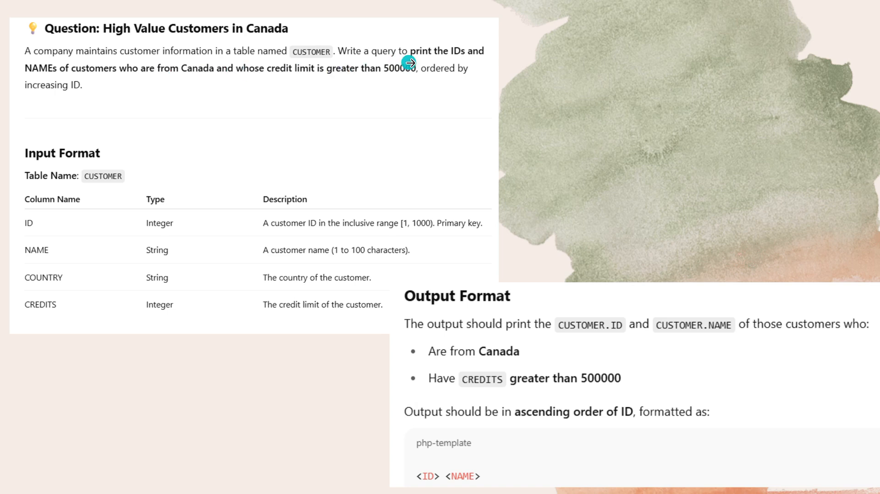
{"action": "mouse_move", "coordinate": [185, 63]}
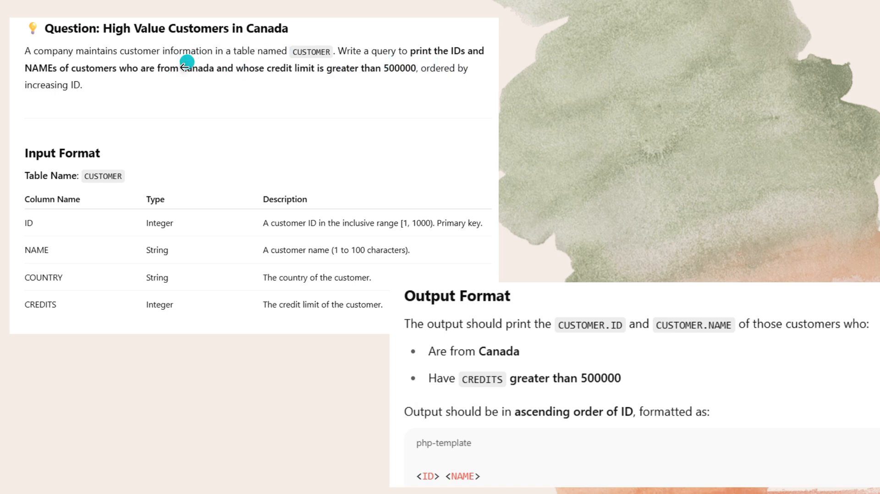
{"action": "mouse_move", "coordinate": [232, 89]}
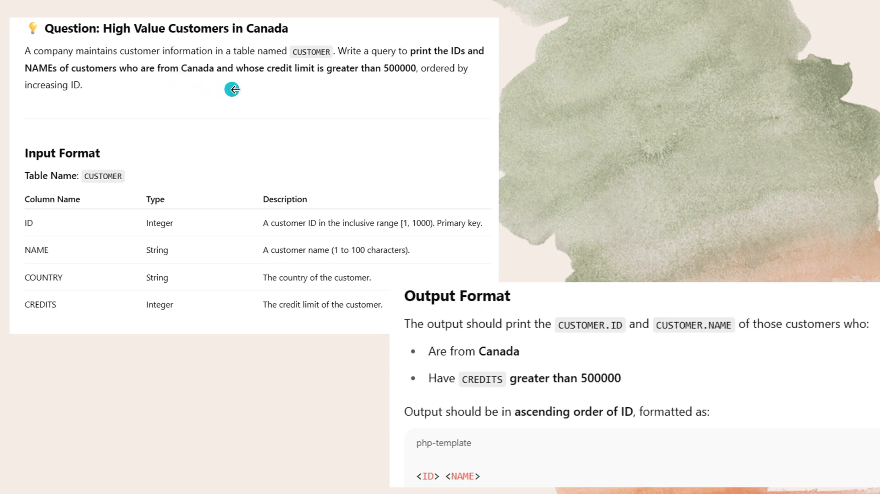
{"action": "mouse_move", "coordinate": [337, 87]}
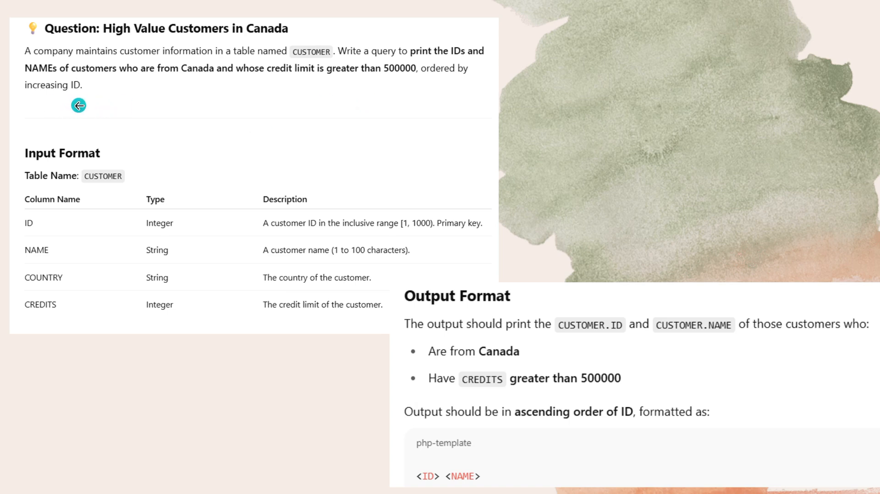
{"action": "mouse_move", "coordinate": [118, 177]}
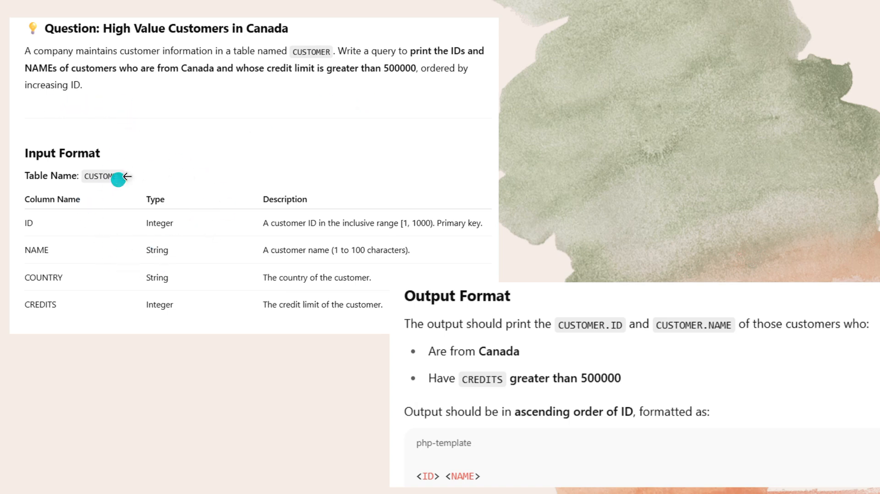
{"action": "mouse_move", "coordinate": [546, 289]}
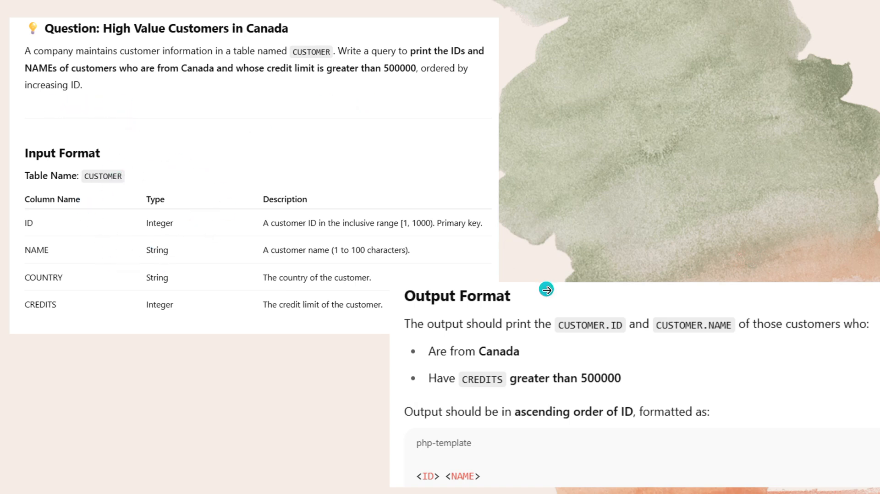
{"action": "mouse_move", "coordinate": [490, 336]}
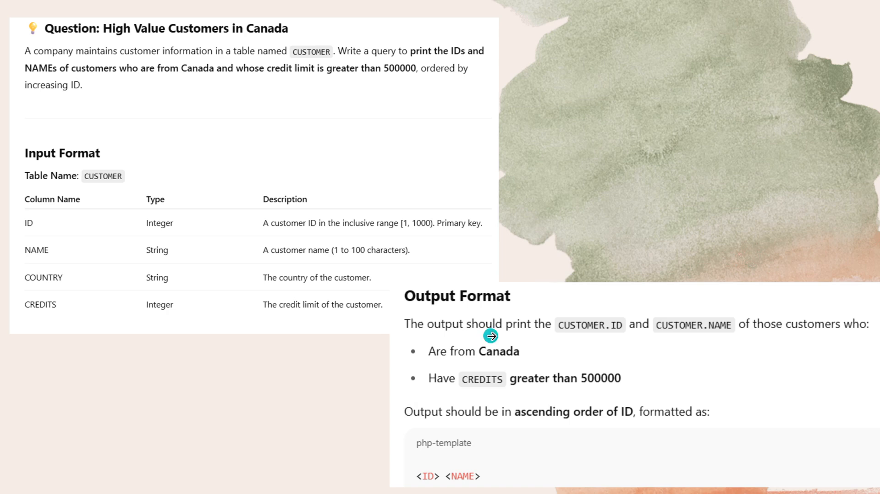
{"action": "mouse_move", "coordinate": [572, 345]}
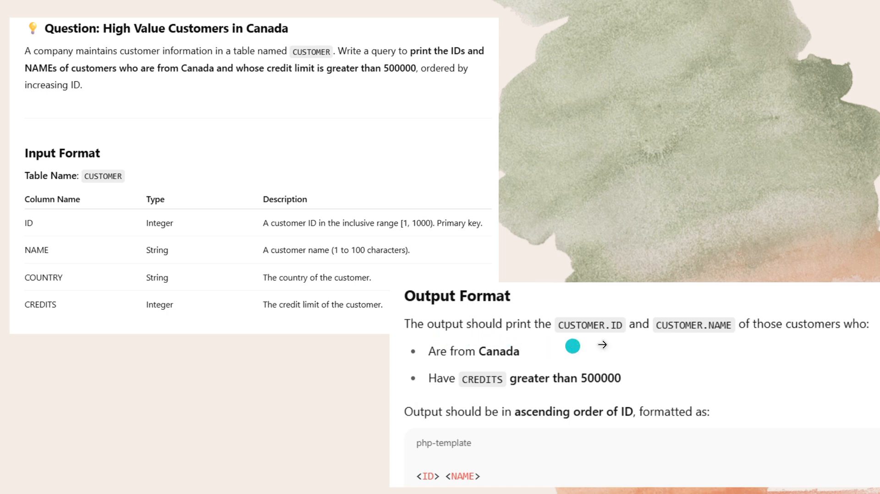
{"action": "mouse_move", "coordinate": [713, 333]}
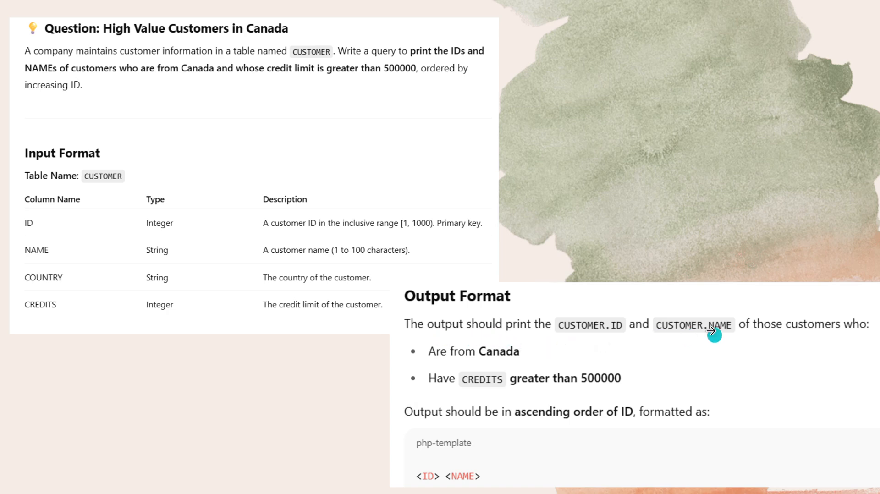
{"action": "mouse_move", "coordinate": [424, 63]}
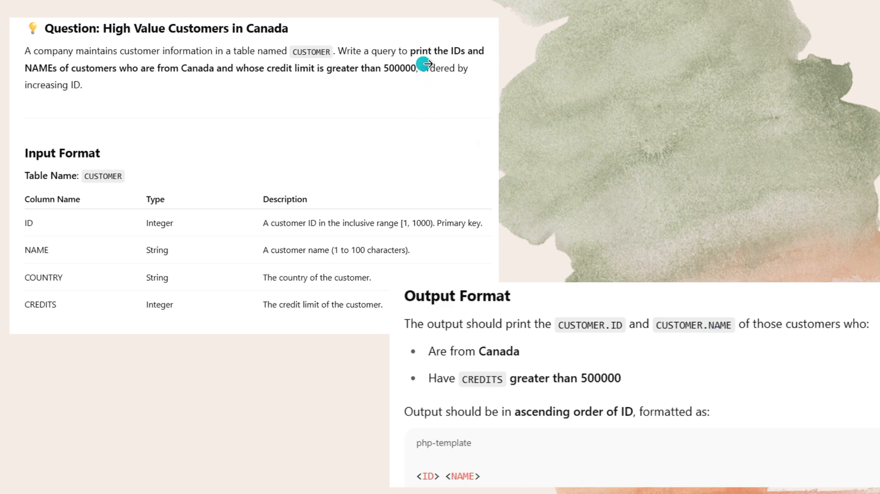
{"action": "mouse_move", "coordinate": [130, 90]}
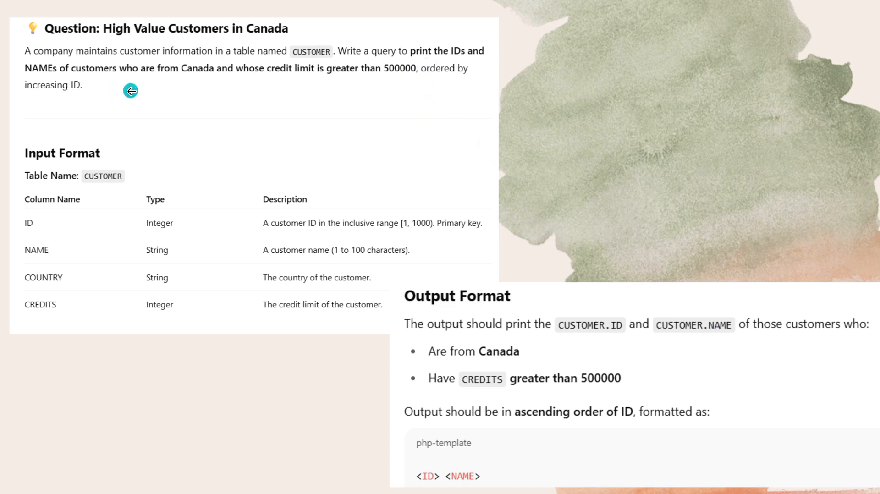
{"action": "mouse_move", "coordinate": [203, 90]}
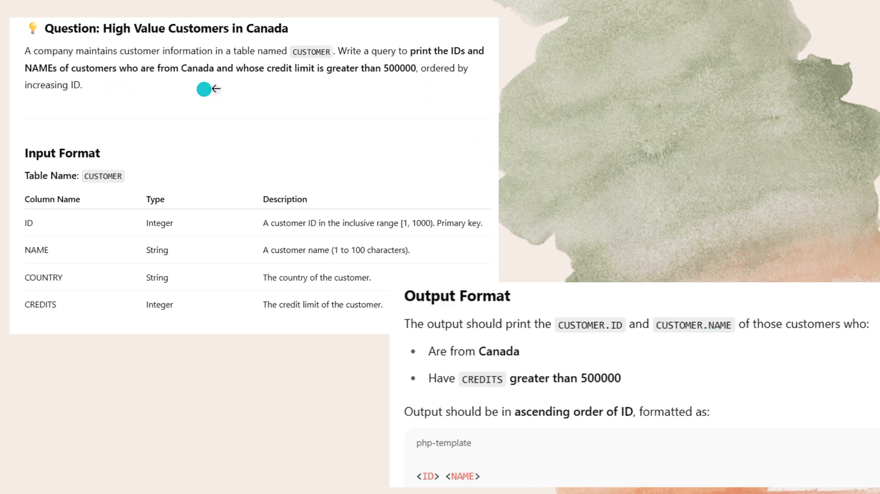
{"action": "mouse_move", "coordinate": [388, 87]}
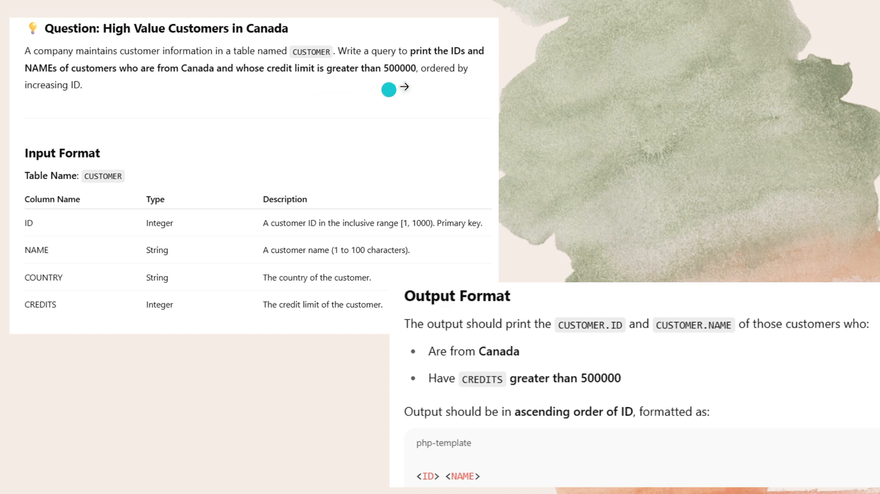
{"action": "mouse_move", "coordinate": [582, 350]}
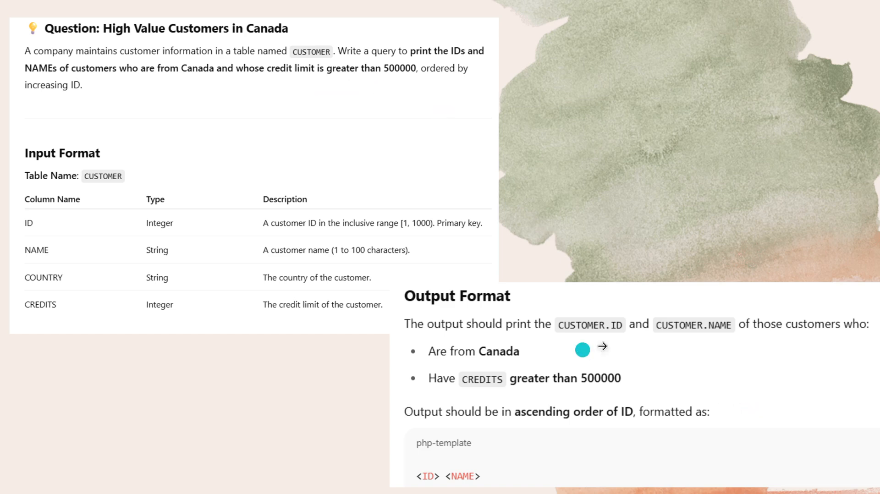
{"action": "mouse_move", "coordinate": [685, 334]}
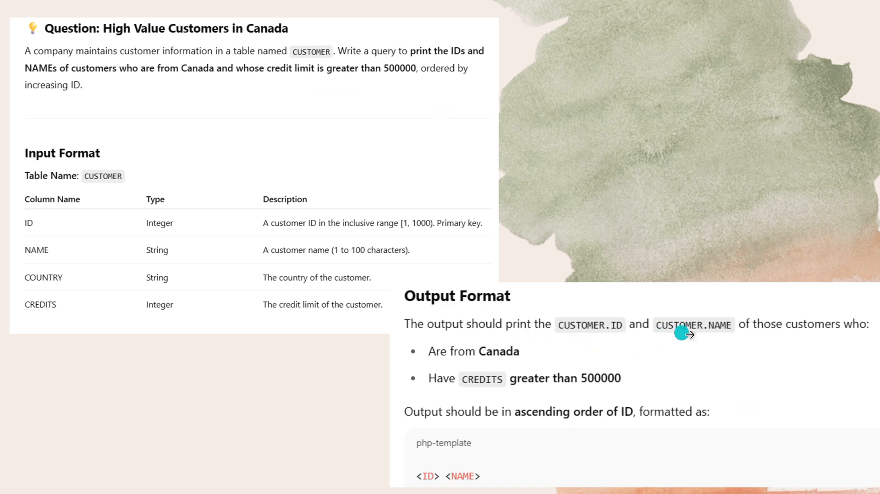
{"action": "mouse_move", "coordinate": [822, 345]}
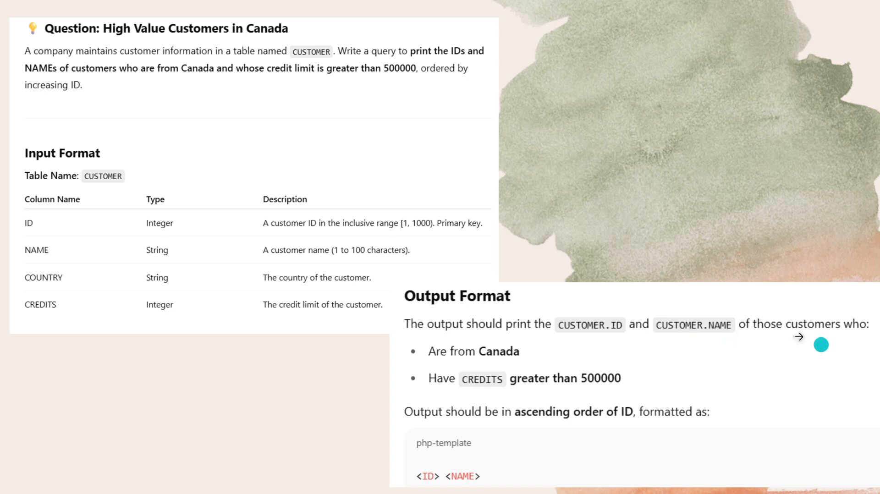
{"action": "mouse_move", "coordinate": [645, 384]}
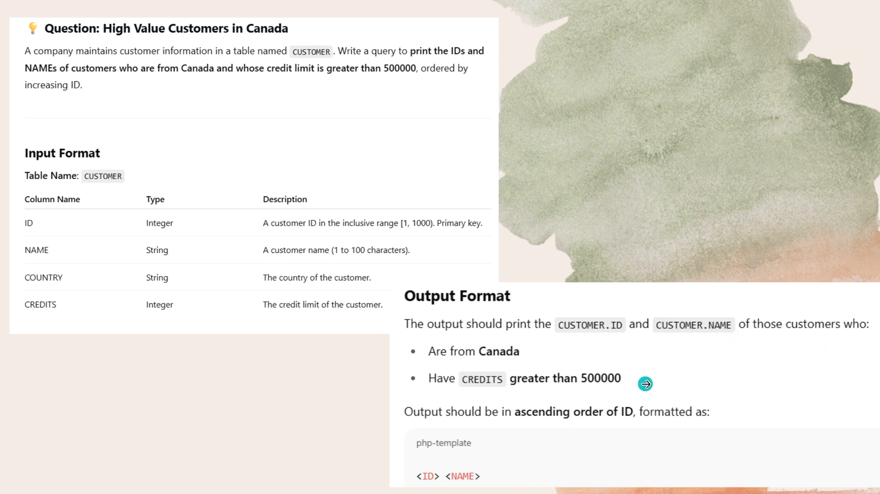
{"action": "mouse_move", "coordinate": [542, 431]}
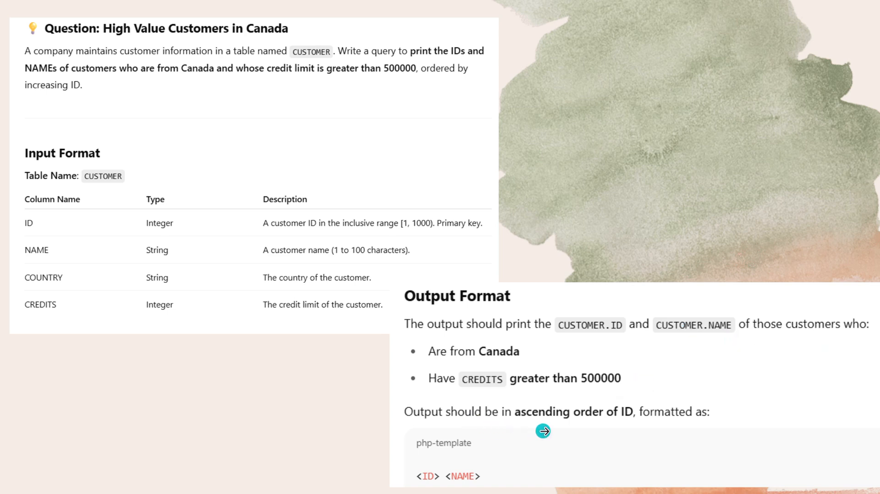
{"action": "mouse_move", "coordinate": [599, 425]}
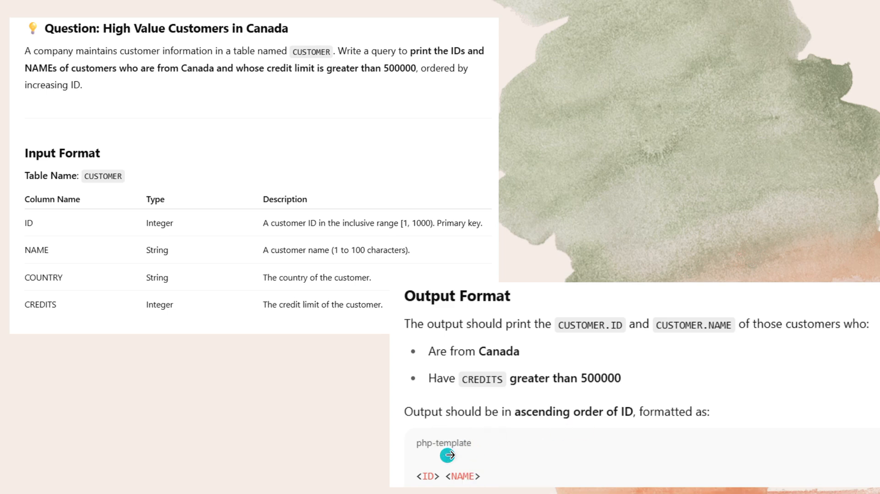
{"action": "mouse_move", "coordinate": [428, 462]}
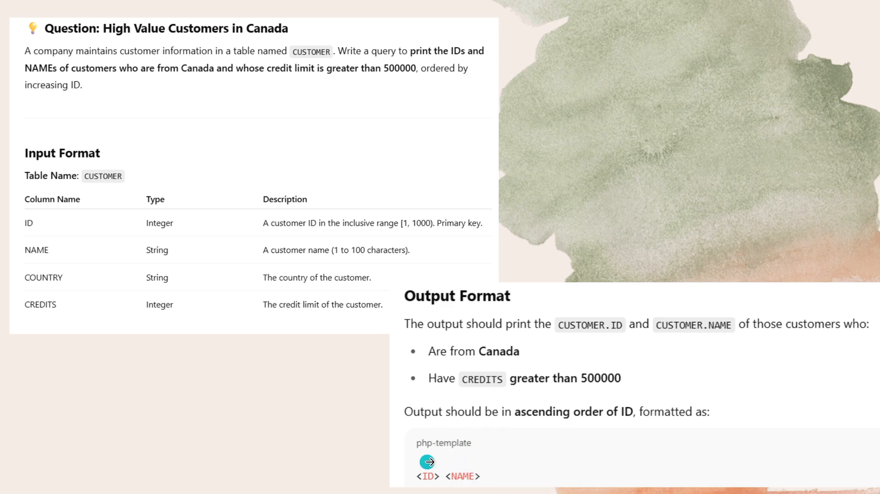
{"action": "mouse_move", "coordinate": [764, 344]}
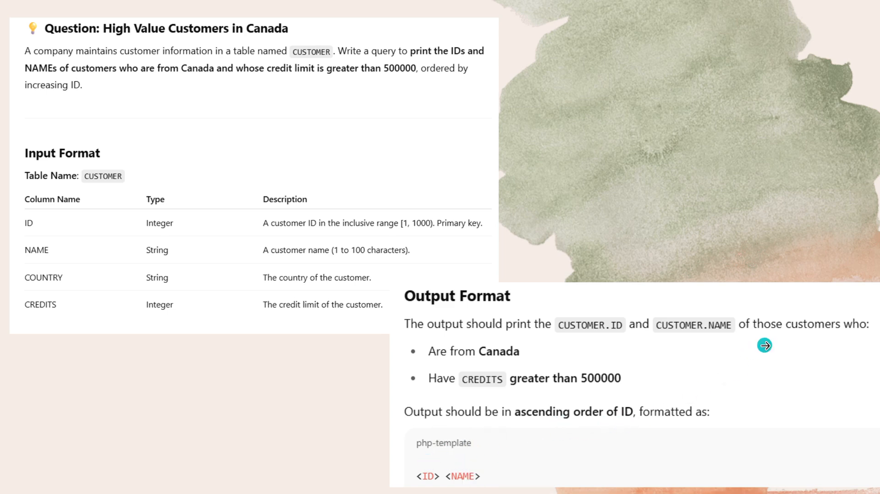
Step: Advance to the sample slide listing Emily Clark, Daniel Miller and Chloe Scott
{"action": "scroll", "scroll_direction": "down", "scroll_amount": 3}
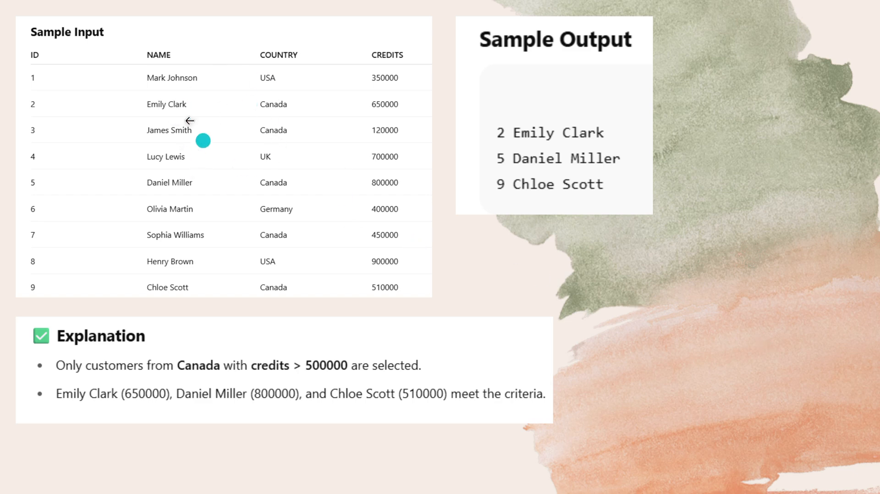
{"action": "mouse_move", "coordinate": [123, 139]}
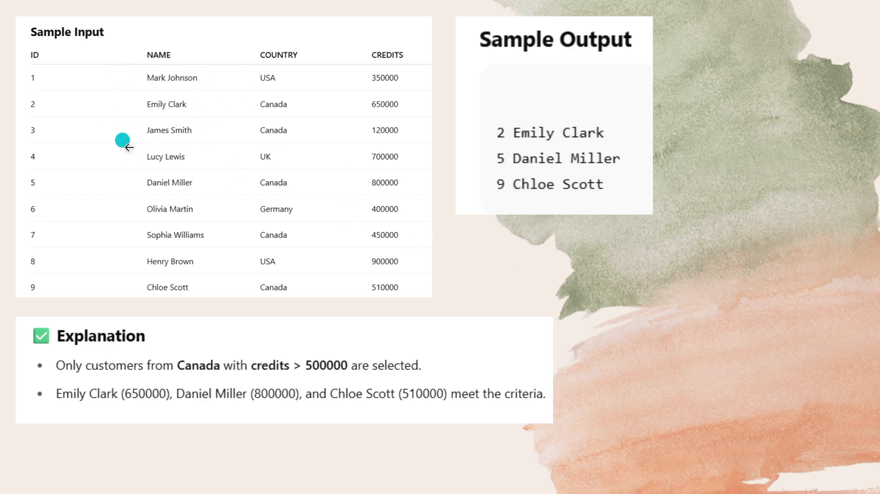
{"action": "mouse_move", "coordinate": [279, 223]}
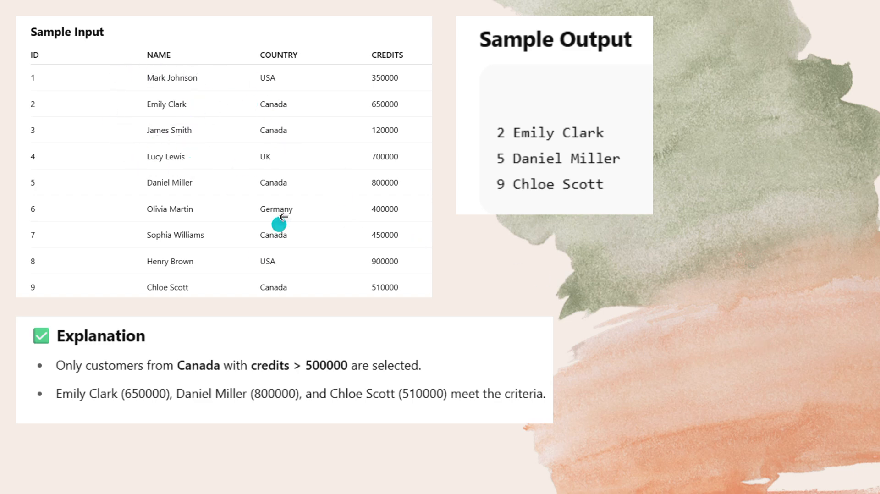
{"action": "mouse_move", "coordinate": [329, 122]}
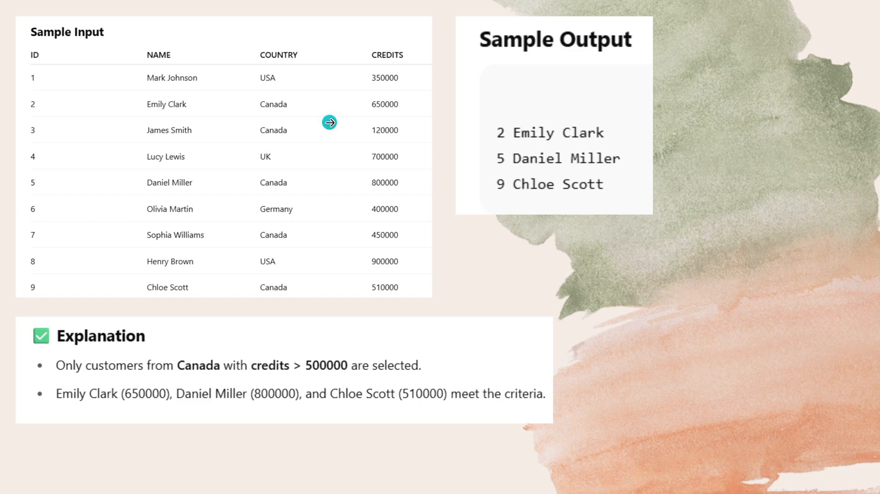
{"action": "mouse_move", "coordinate": [199, 65]}
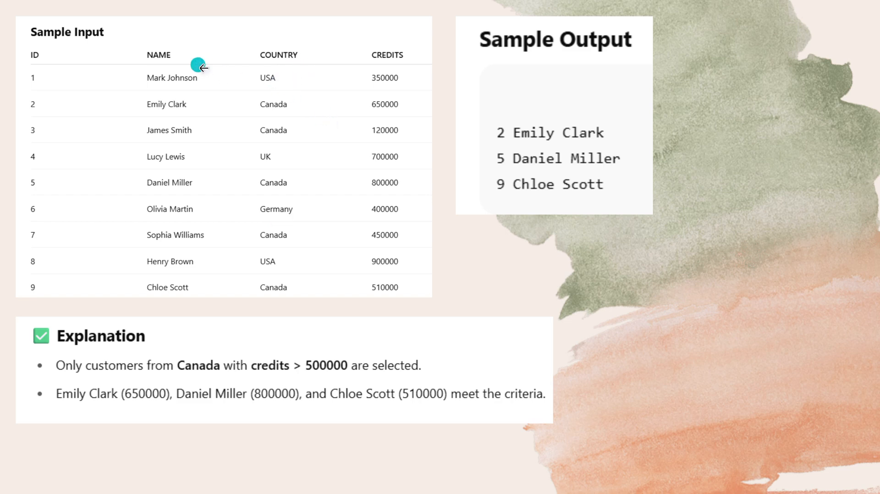
{"action": "mouse_move", "coordinate": [306, 106]}
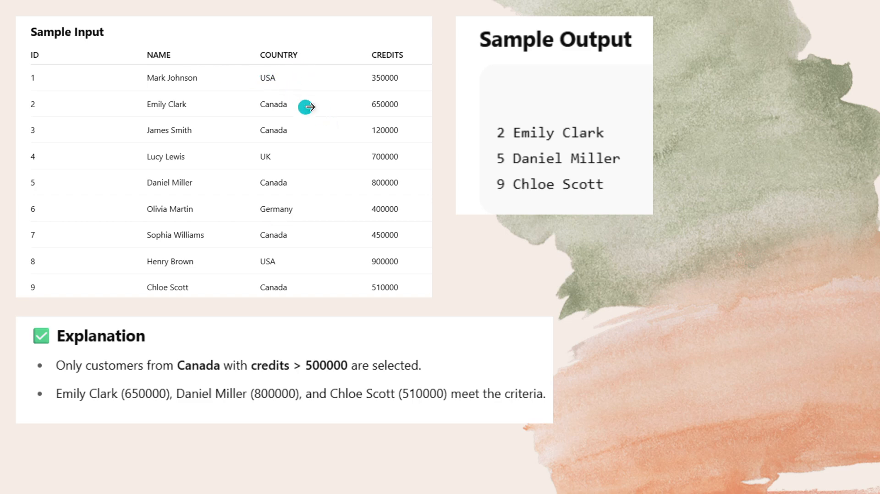
{"action": "mouse_move", "coordinate": [355, 105]}
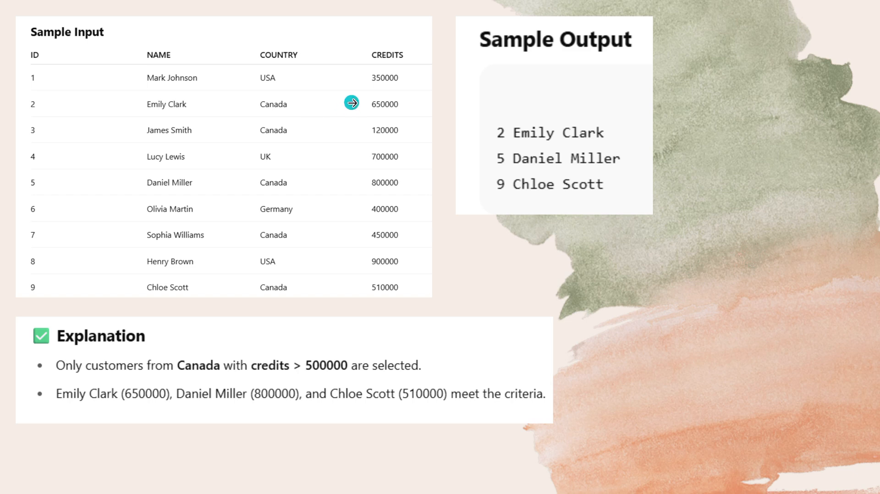
{"action": "mouse_move", "coordinate": [361, 103]}
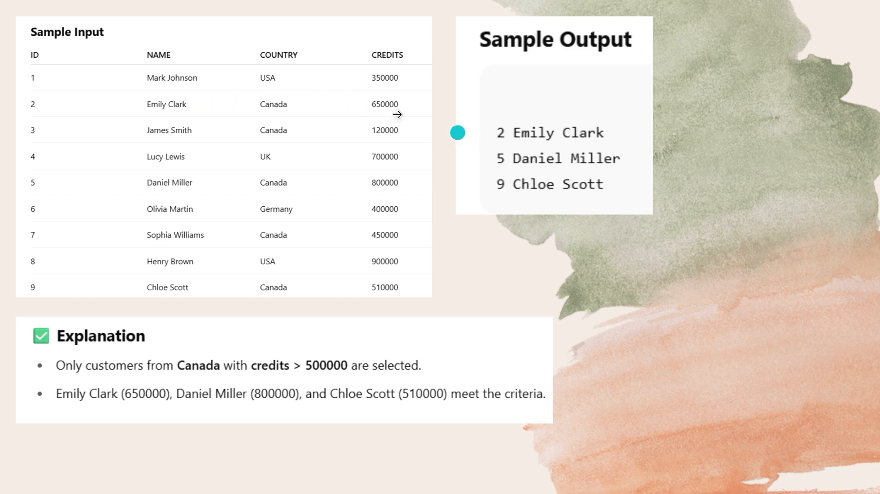
{"action": "mouse_move", "coordinate": [107, 108]}
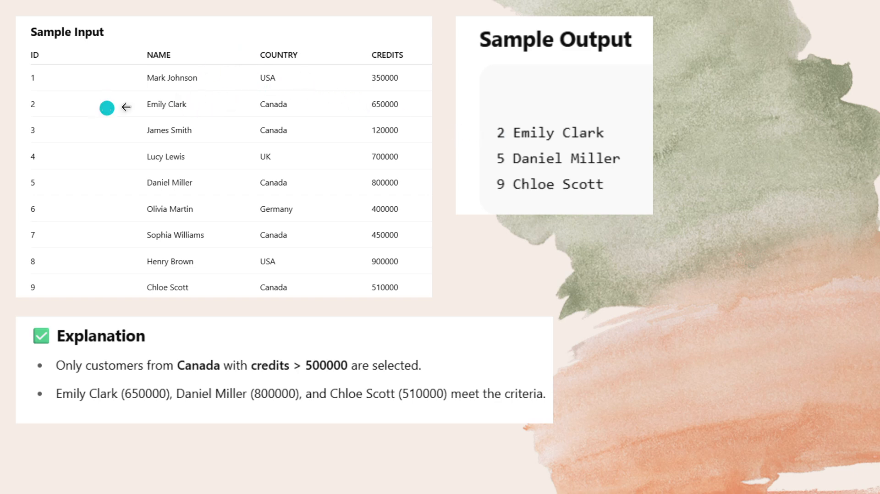
{"action": "mouse_move", "coordinate": [557, 142]}
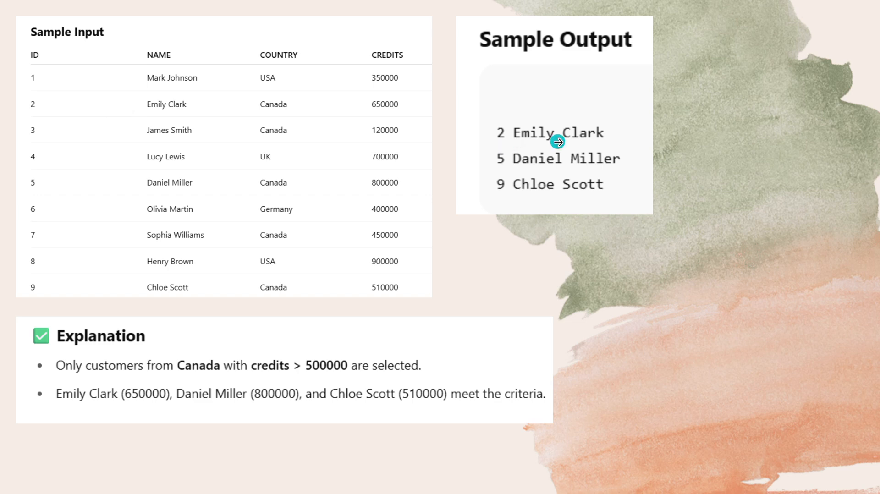
{"action": "mouse_move", "coordinate": [302, 135]}
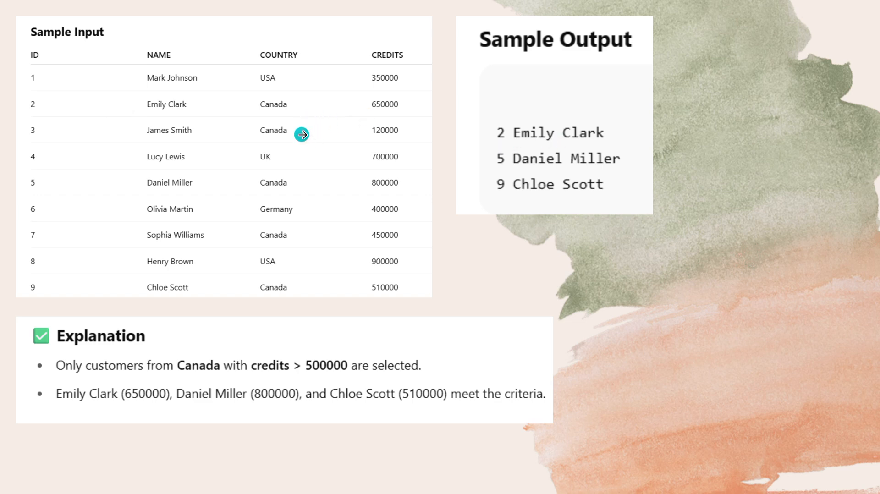
{"action": "mouse_move", "coordinate": [349, 132]}
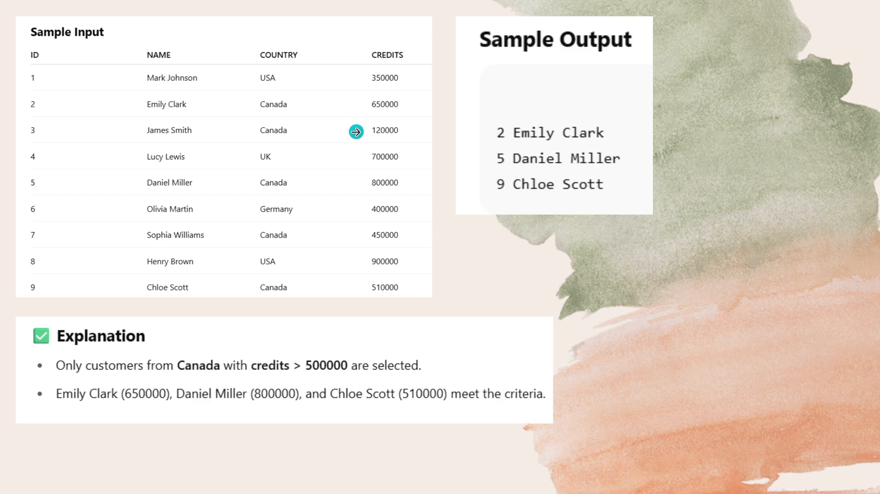
{"action": "mouse_move", "coordinate": [329, 134]}
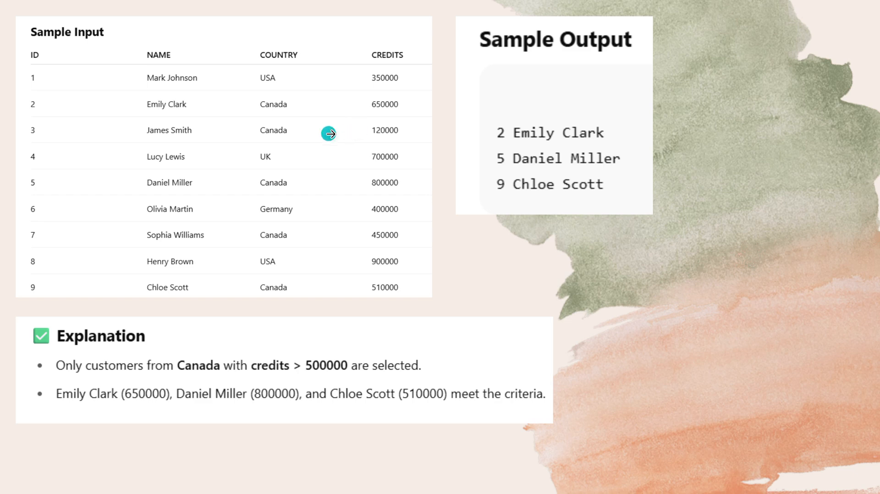
{"action": "mouse_move", "coordinate": [315, 182]}
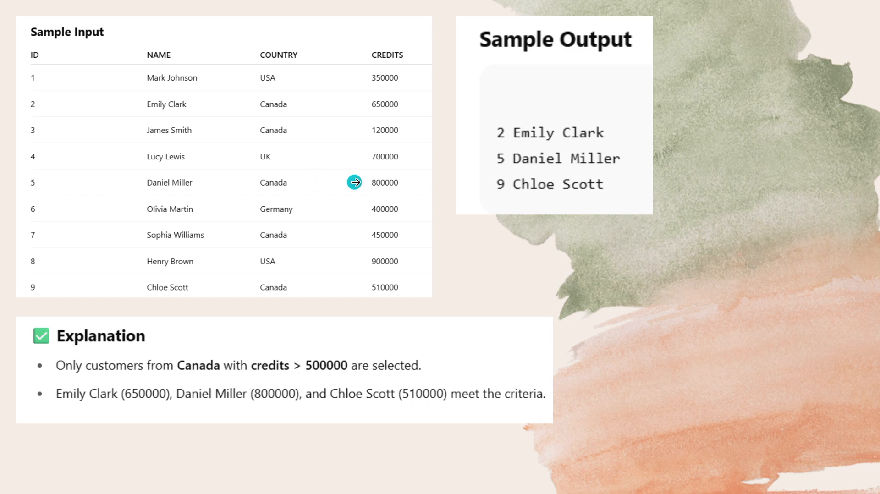
{"action": "mouse_move", "coordinate": [293, 190]}
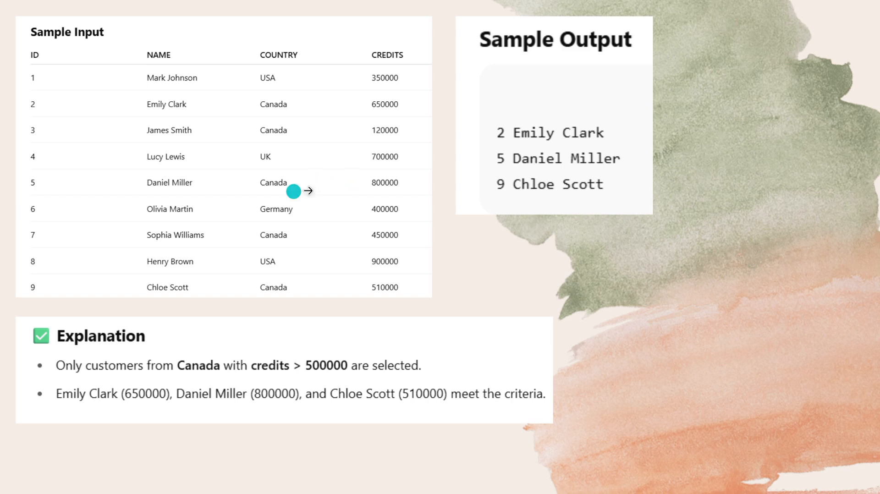
{"action": "mouse_move", "coordinate": [107, 178]}
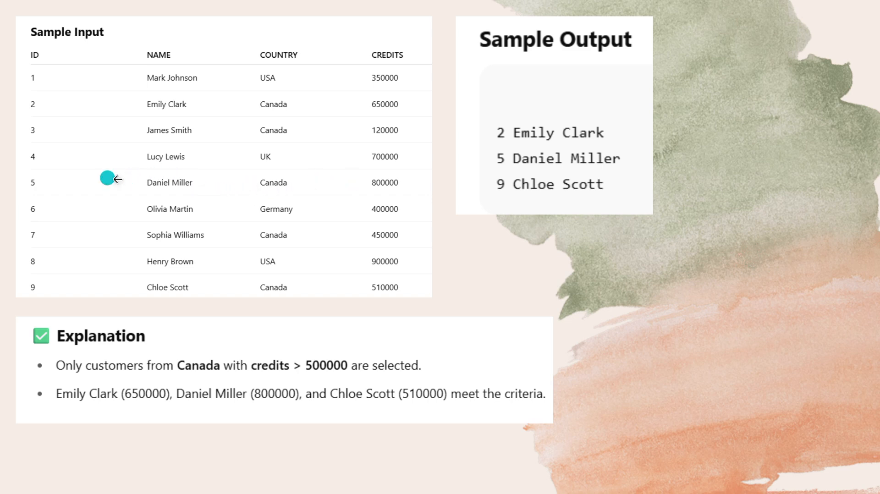
{"action": "mouse_move", "coordinate": [592, 165]}
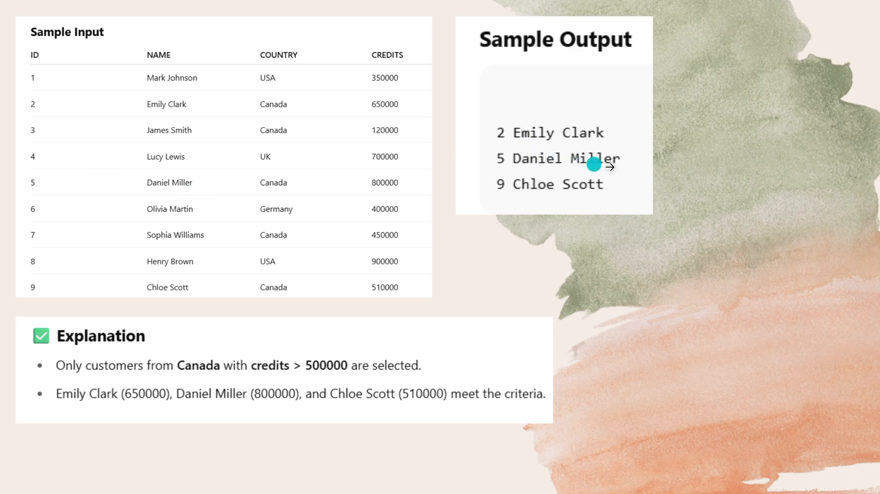
{"action": "mouse_move", "coordinate": [330, 195]}
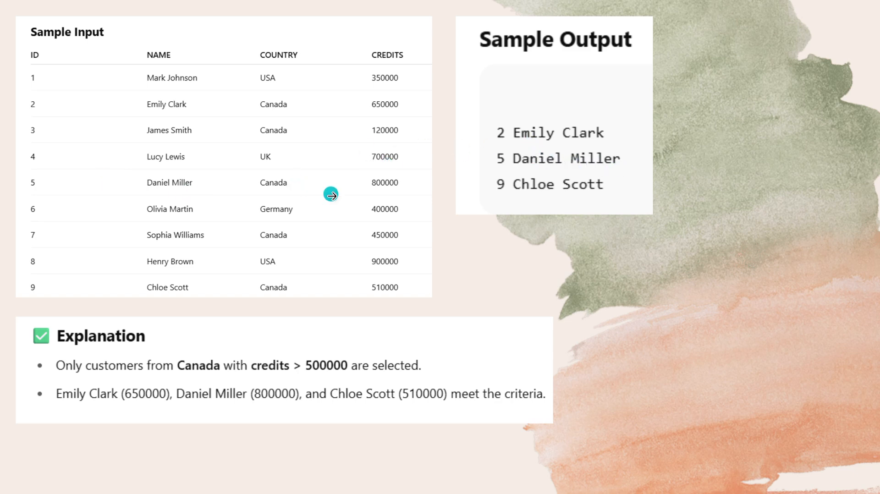
{"action": "mouse_move", "coordinate": [310, 243]}
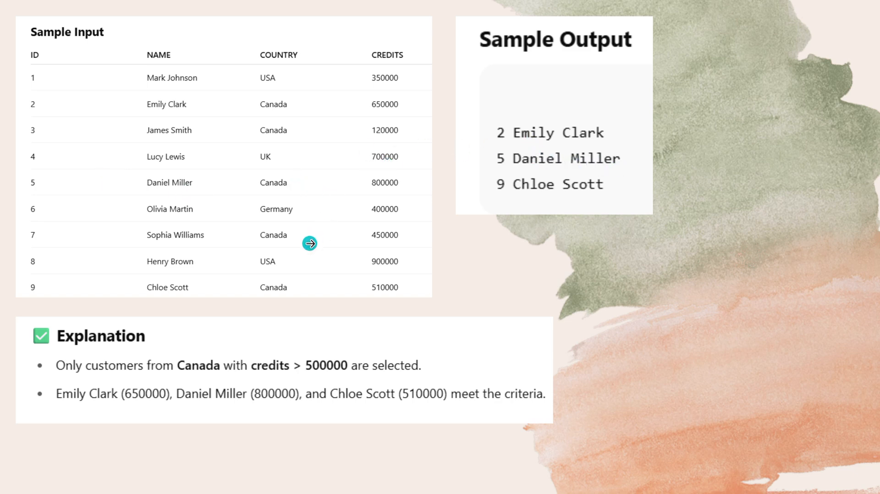
{"action": "mouse_move", "coordinate": [354, 240]}
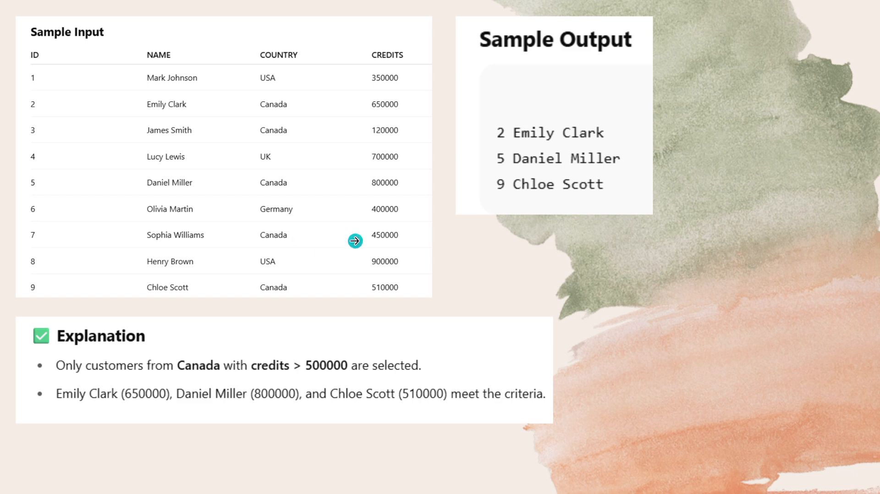
{"action": "mouse_move", "coordinate": [348, 232]}
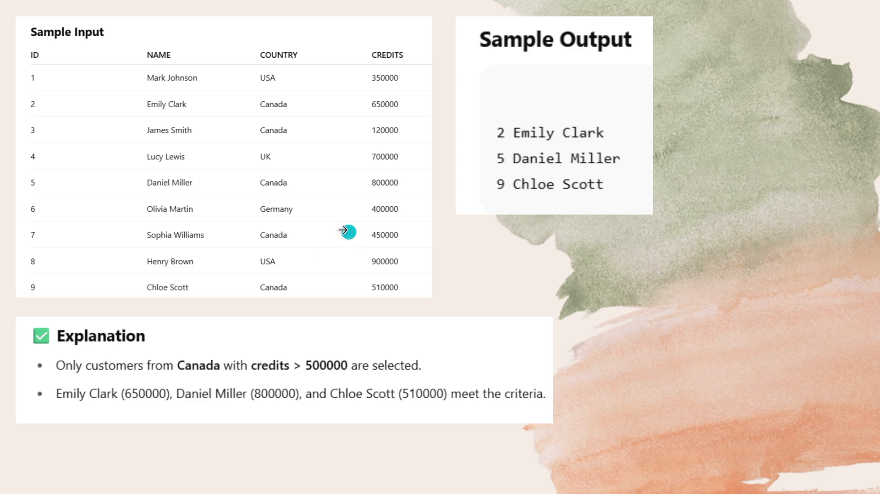
{"action": "mouse_move", "coordinate": [312, 287]}
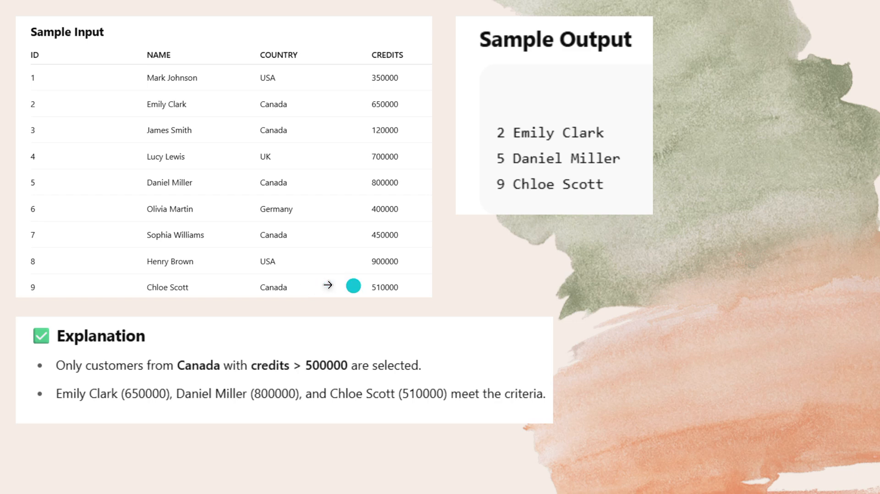
{"action": "mouse_move", "coordinate": [195, 300]}
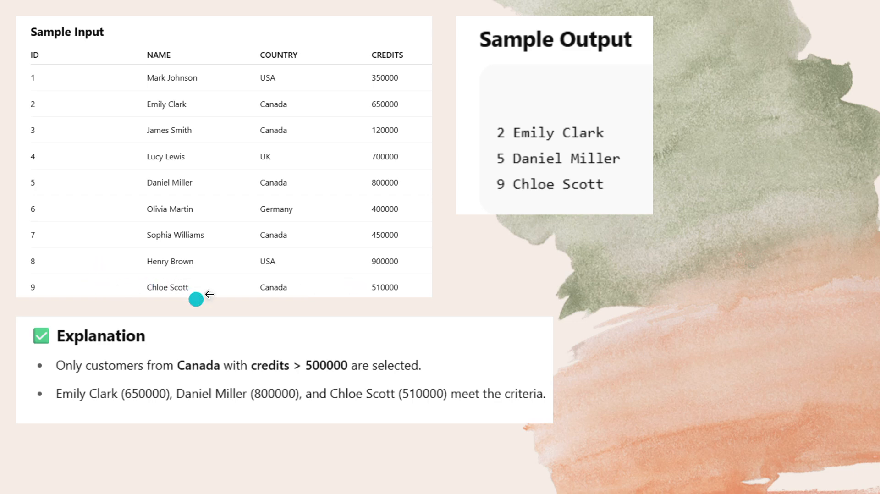
{"action": "mouse_move", "coordinate": [544, 203]}
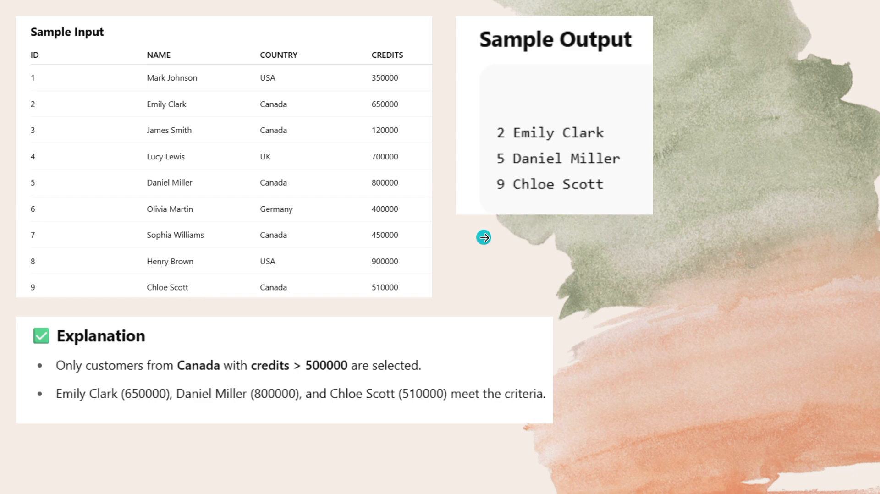
{"action": "mouse_move", "coordinate": [195, 379]}
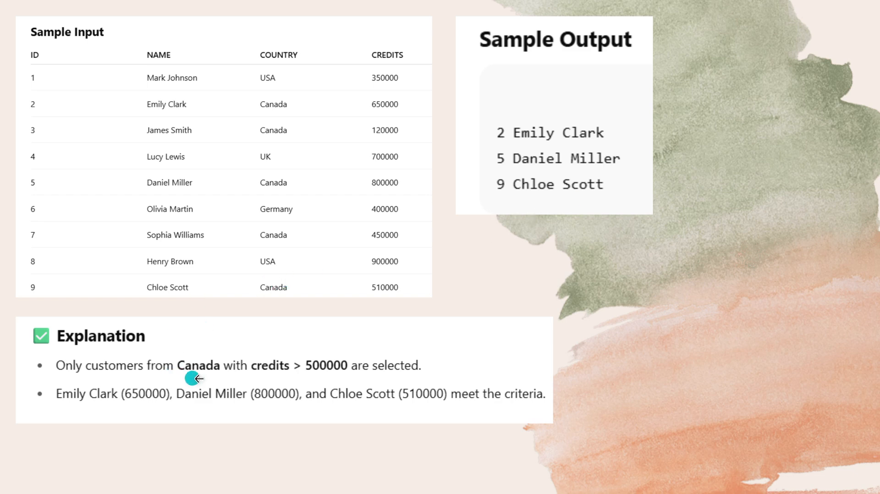
{"action": "mouse_move", "coordinate": [319, 377]}
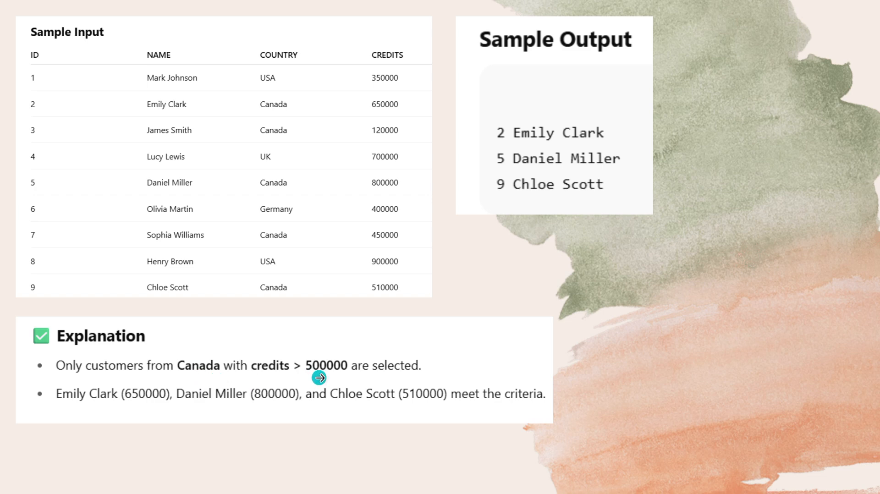
{"action": "mouse_move", "coordinate": [78, 406]}
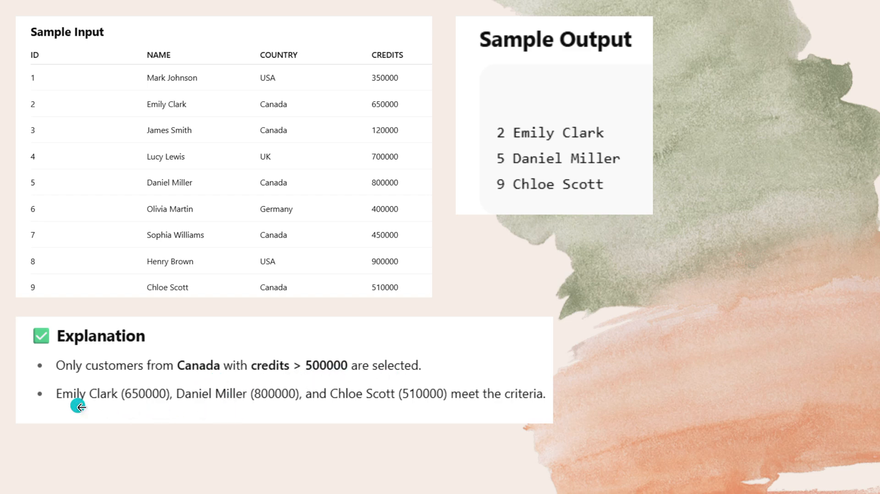
{"action": "mouse_move", "coordinate": [137, 415]}
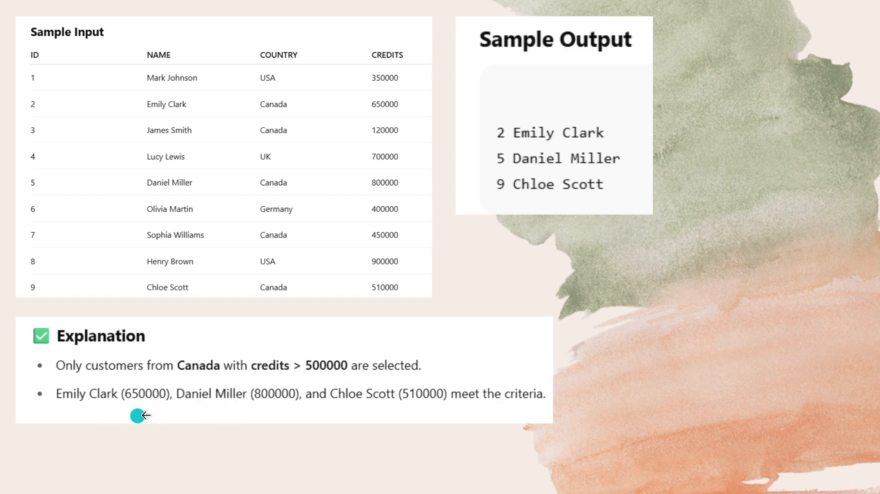
{"action": "mouse_move", "coordinate": [222, 412]}
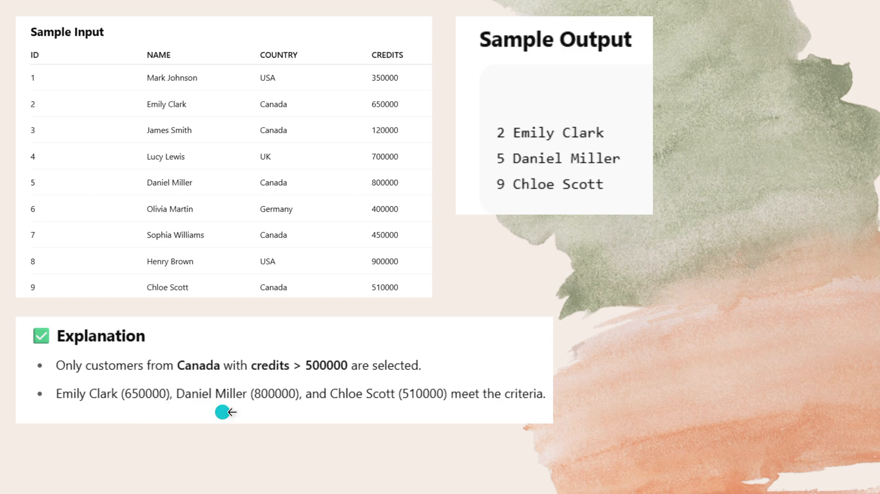
{"action": "mouse_move", "coordinate": [273, 412]}
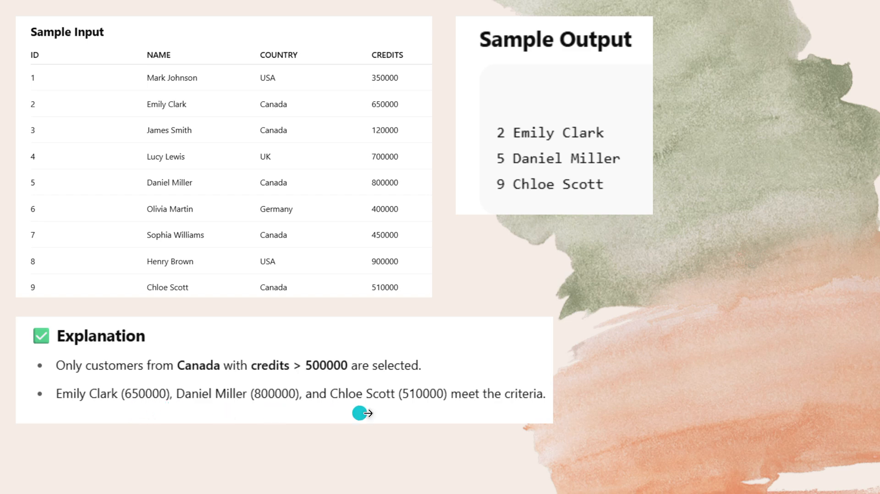
{"action": "mouse_move", "coordinate": [424, 409]}
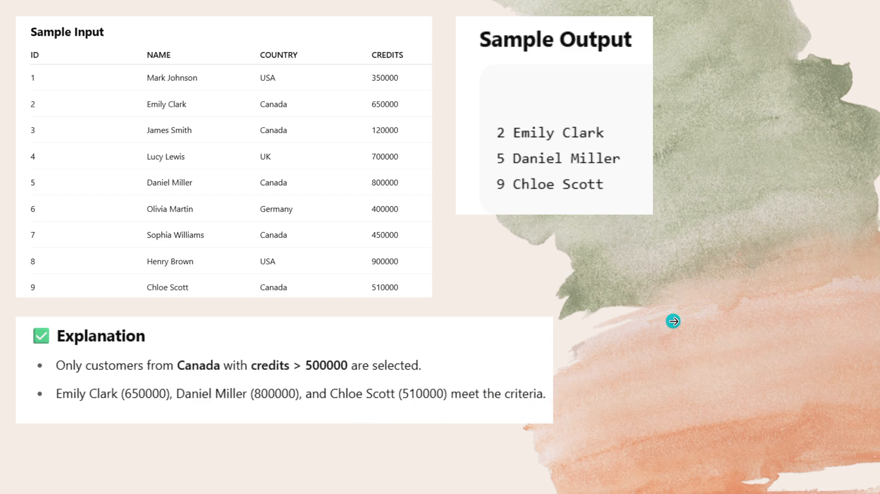
{"action": "mouse_move", "coordinate": [728, 276]}
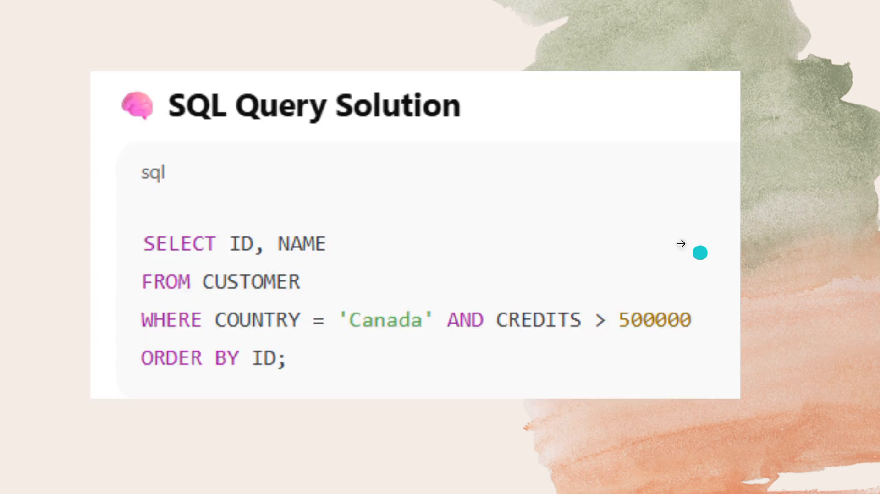
{"action": "mouse_move", "coordinate": [171, 254]}
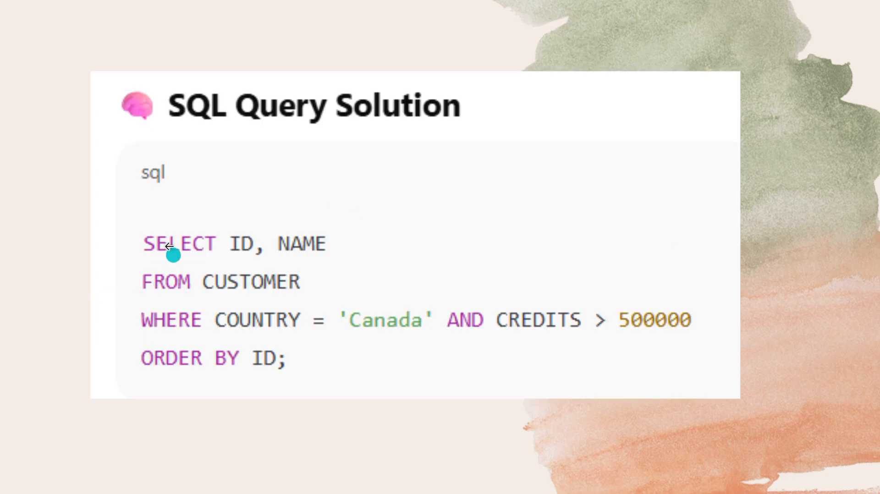
{"action": "mouse_move", "coordinate": [176, 259]}
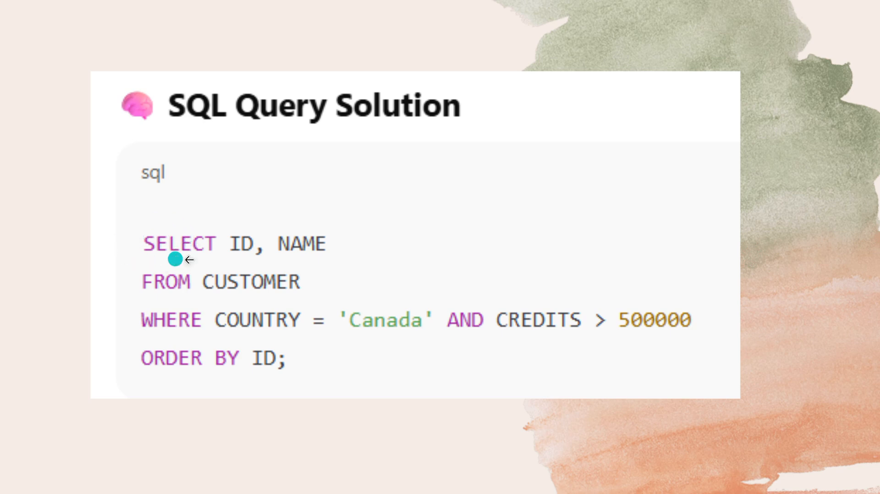
{"action": "mouse_move", "coordinate": [305, 258]}
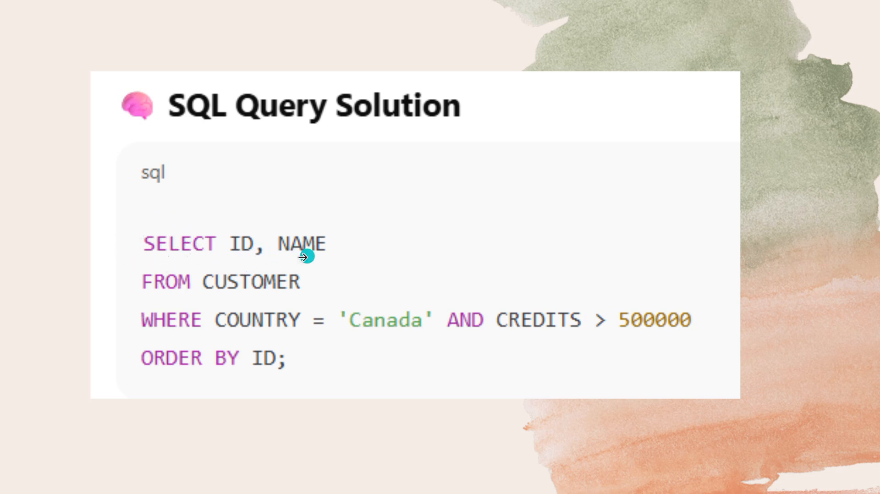
{"action": "mouse_move", "coordinate": [285, 285]}
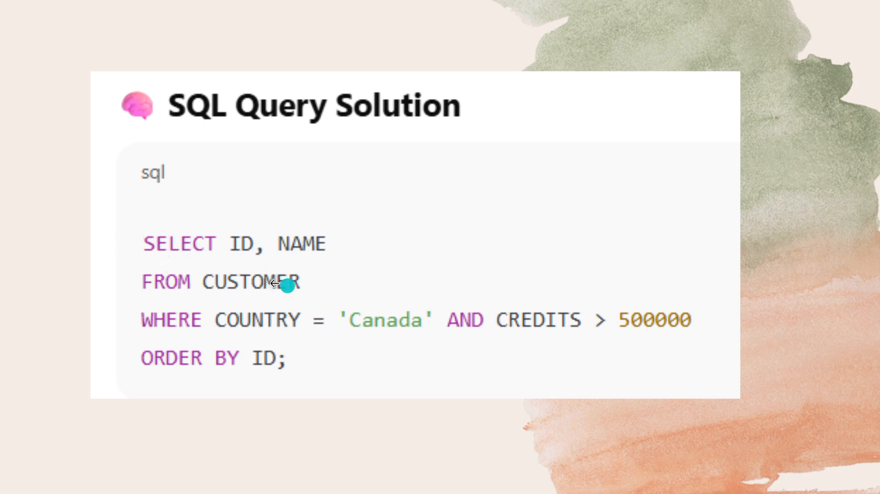
{"action": "mouse_move", "coordinate": [261, 339]}
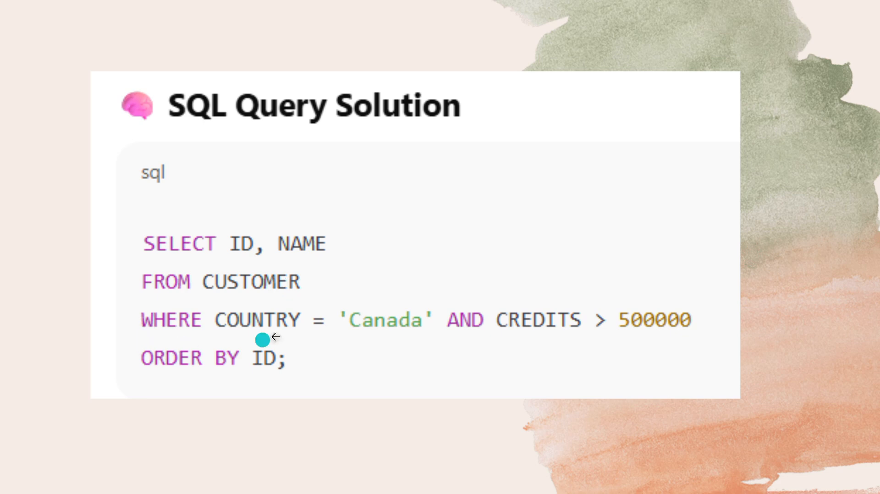
{"action": "mouse_move", "coordinate": [573, 331]}
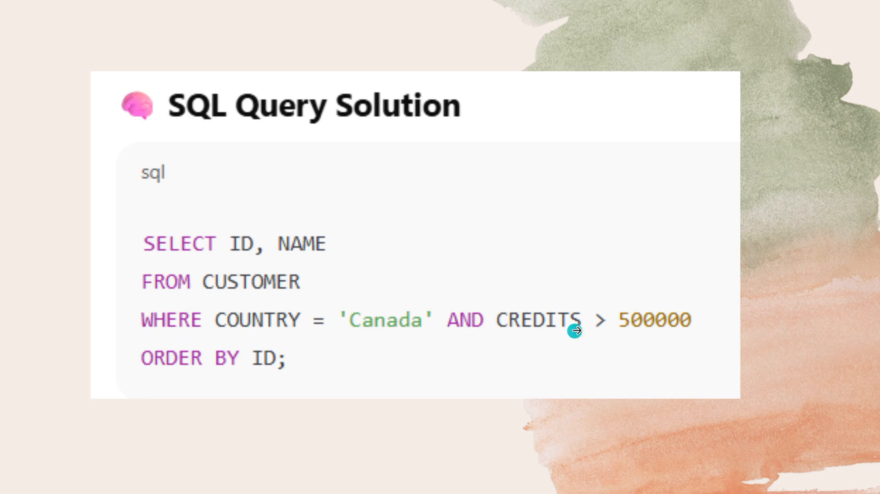
{"action": "mouse_move", "coordinate": [318, 370]}
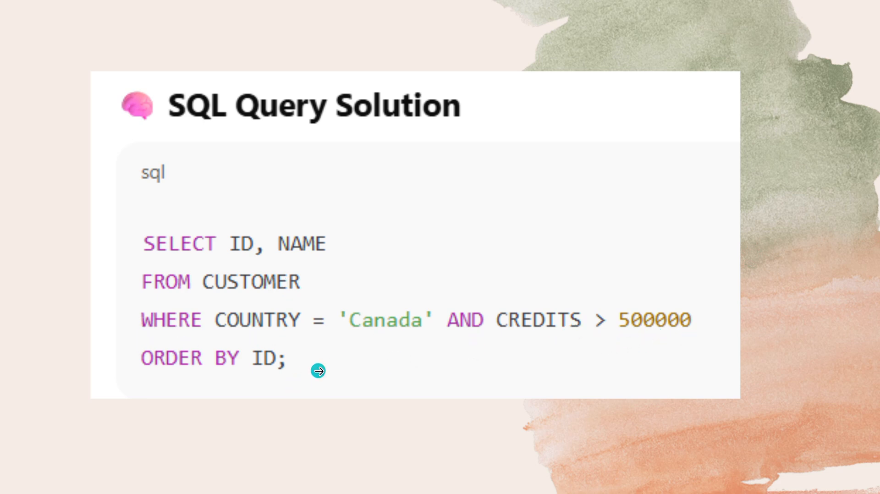
{"action": "mouse_move", "coordinate": [347, 264]}
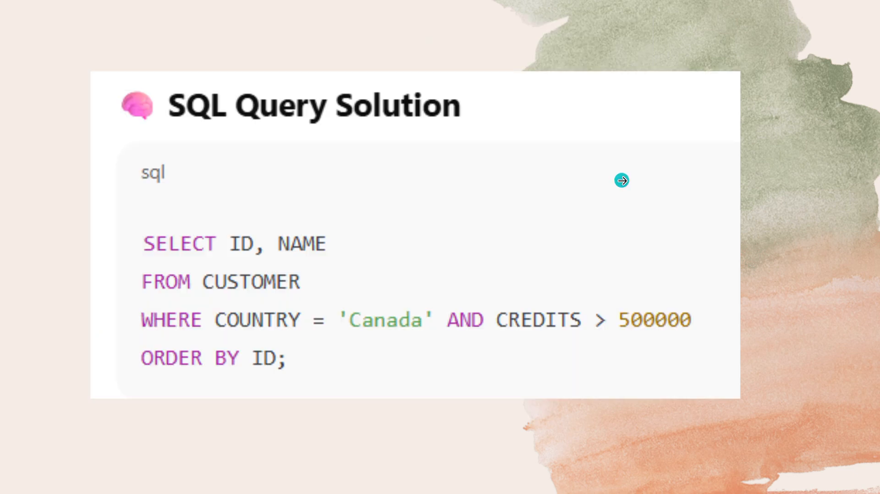
Step: Advance to the Active Backlogs problem showing the STUDENT and BACKLOGS table schemas
{"action": "left_click", "coordinate": [621, 180]}
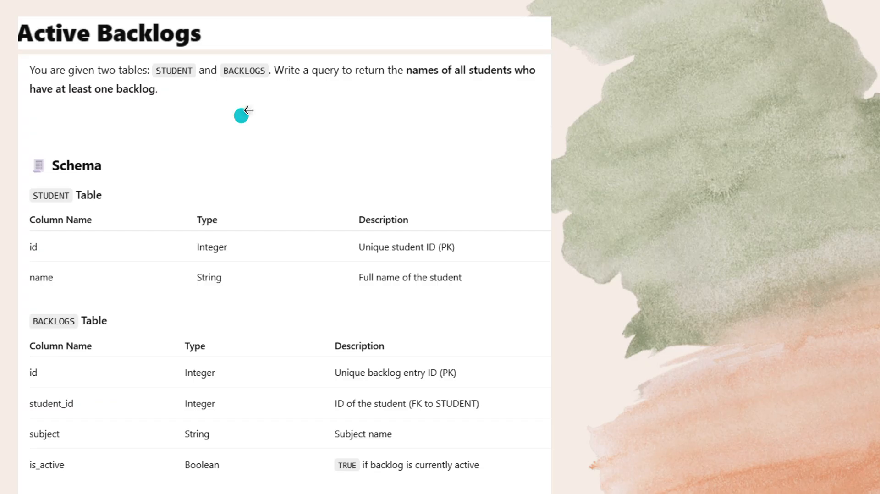
{"action": "mouse_move", "coordinate": [210, 77]}
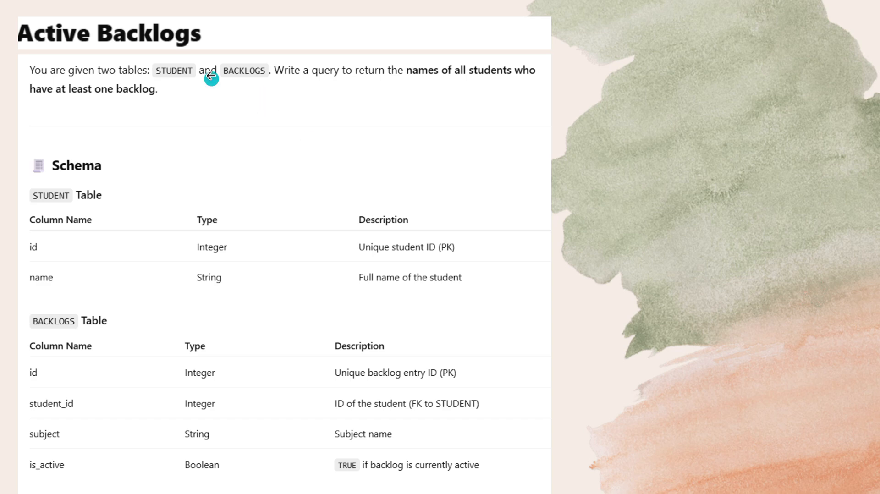
{"action": "mouse_move", "coordinate": [179, 88]}
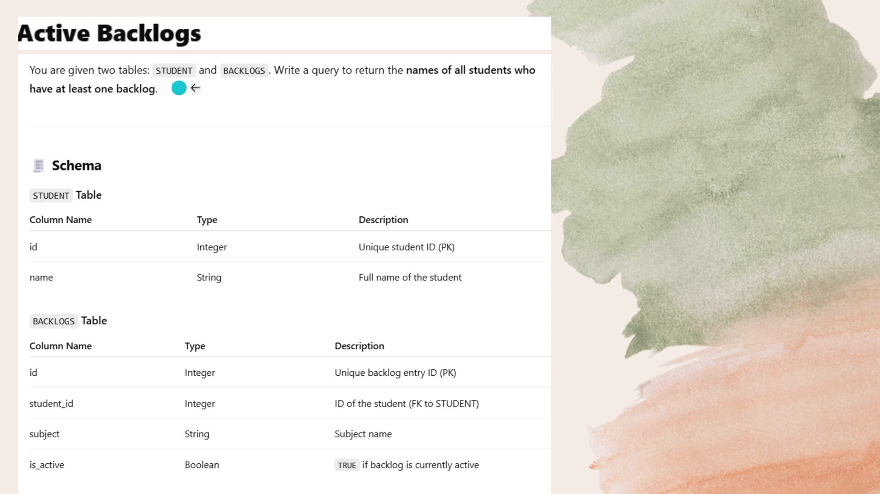
{"action": "mouse_move", "coordinate": [421, 100]}
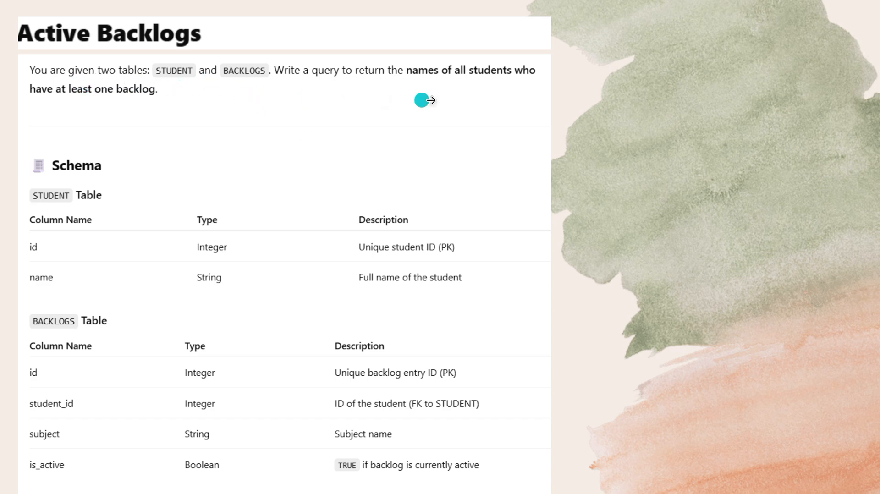
{"action": "mouse_move", "coordinate": [229, 121]}
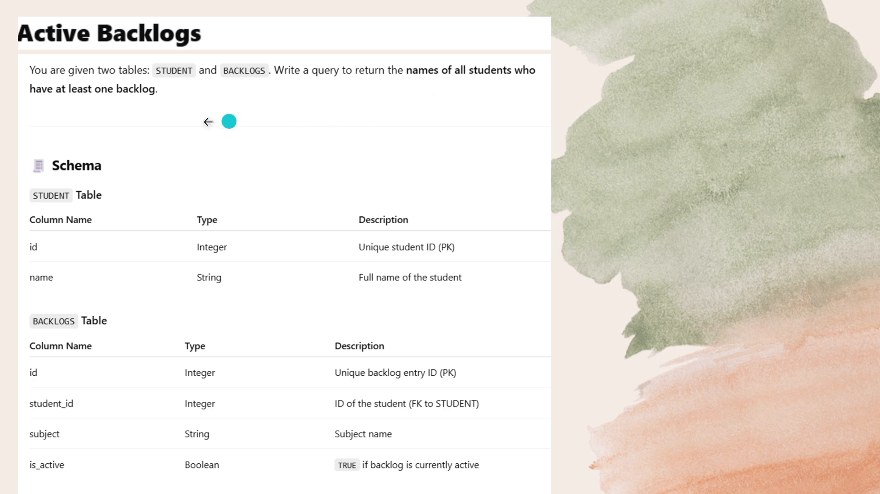
{"action": "mouse_move", "coordinate": [270, 130]}
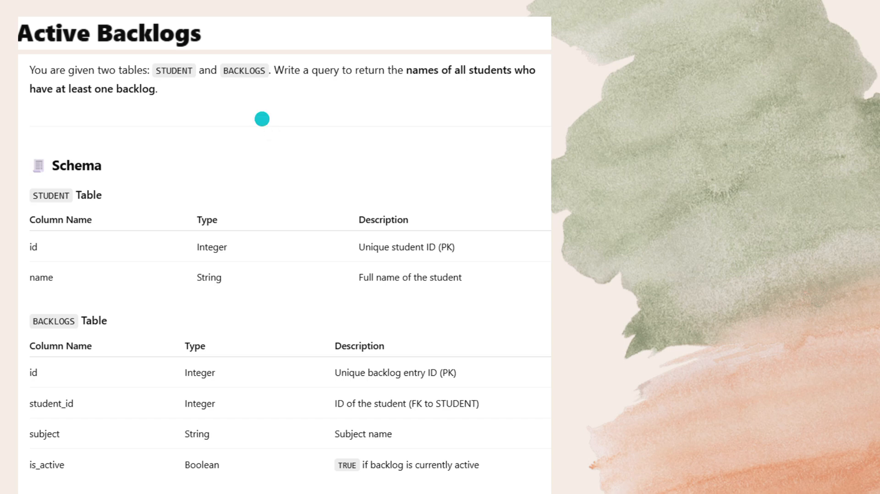
{"action": "mouse_move", "coordinate": [171, 247]}
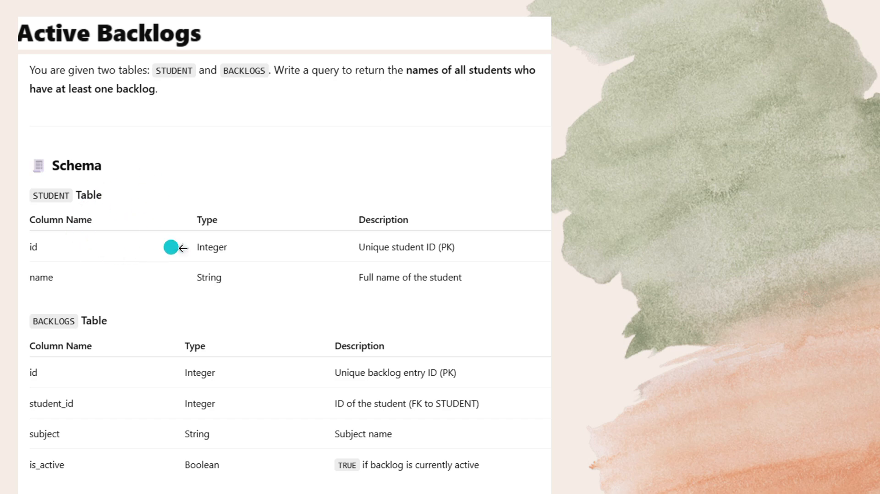
{"action": "mouse_move", "coordinate": [645, 252]}
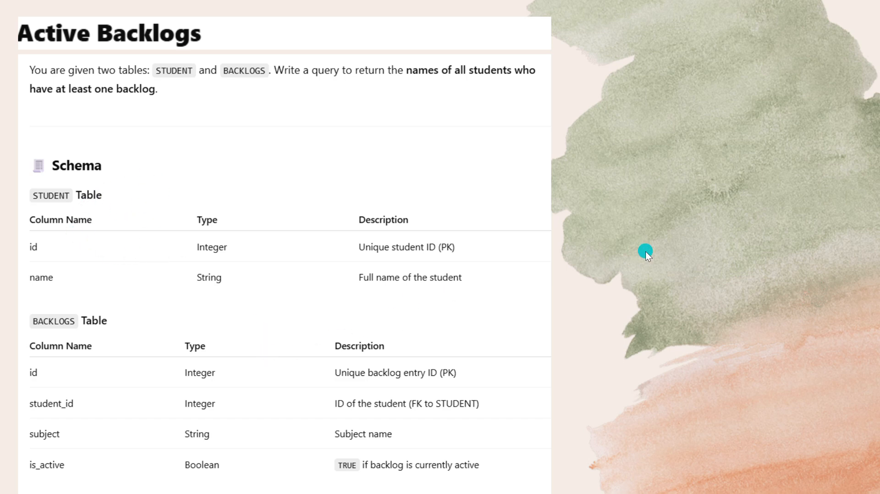
Step: Move past the Sample Data slide to the DISTINCT STUDENT–BACKLOGS join solution
{"action": "scroll", "scroll_direction": "down", "scroll_amount": 3}
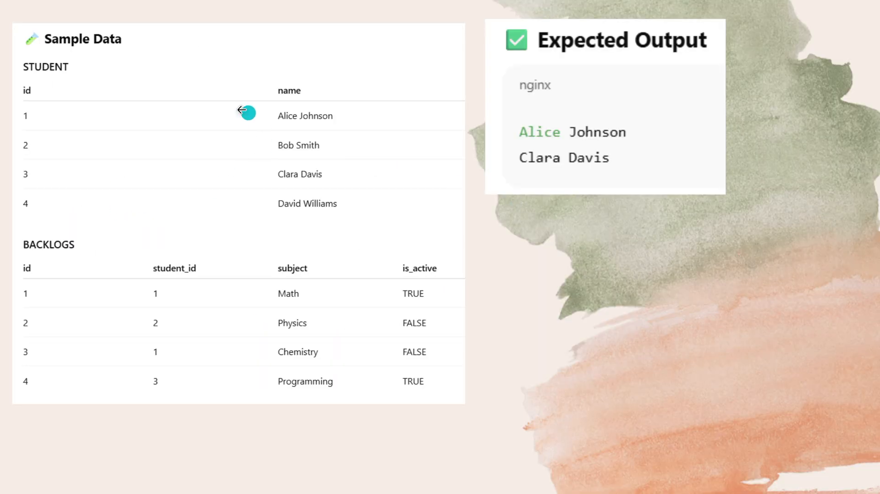
{"action": "mouse_move", "coordinate": [414, 291]}
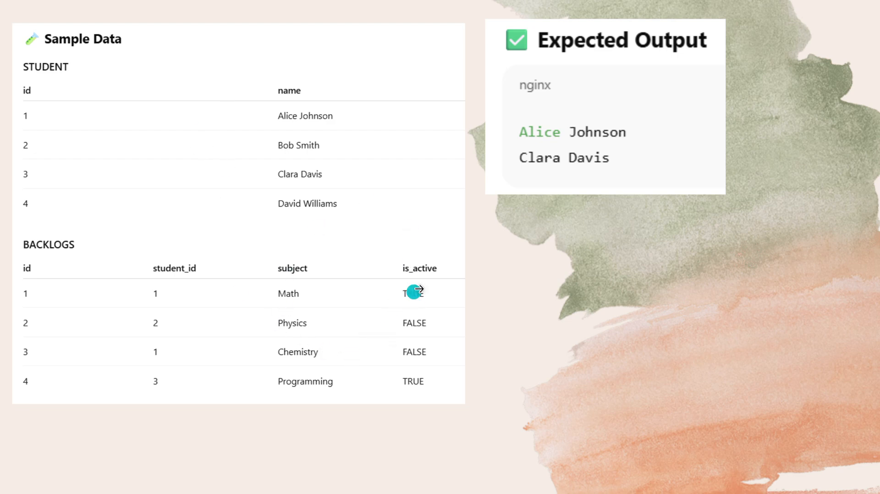
{"action": "mouse_move", "coordinate": [362, 296]}
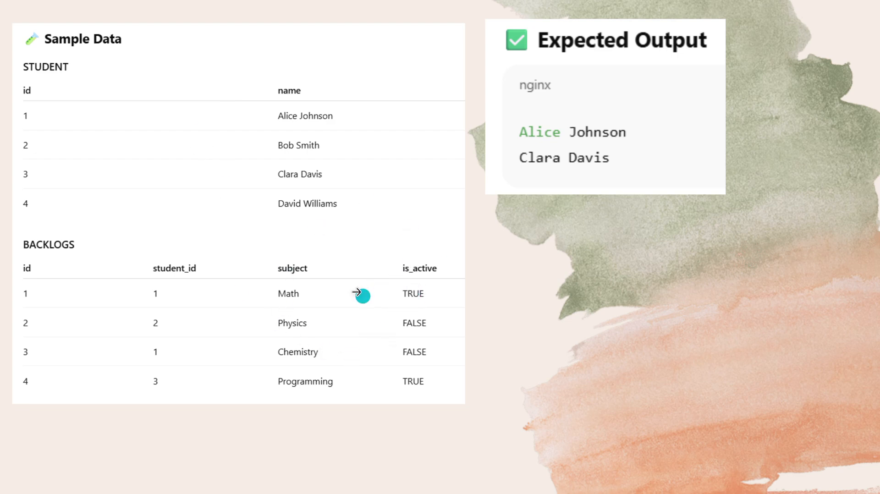
{"action": "mouse_move", "coordinate": [318, 290]}
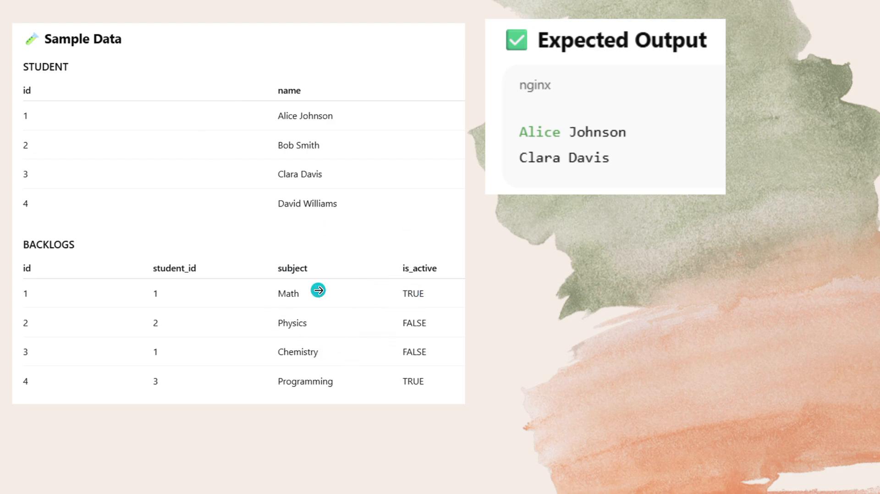
{"action": "mouse_move", "coordinate": [426, 309]}
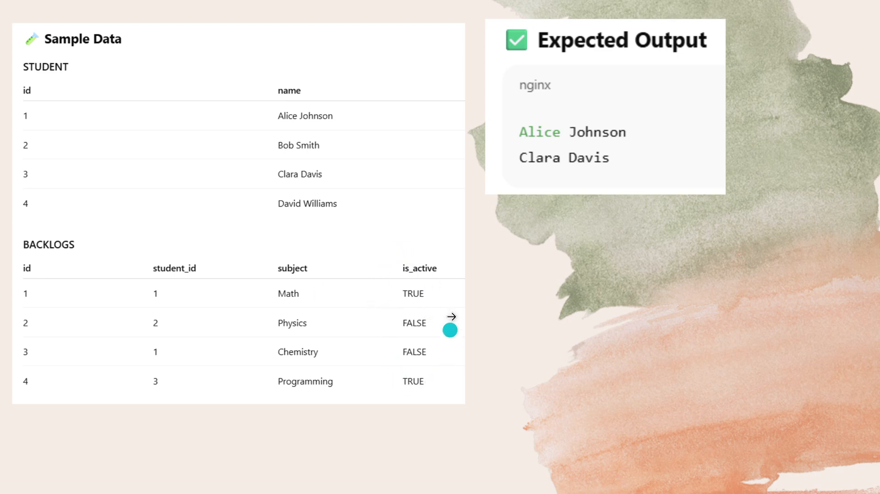
{"action": "mouse_move", "coordinate": [443, 295]}
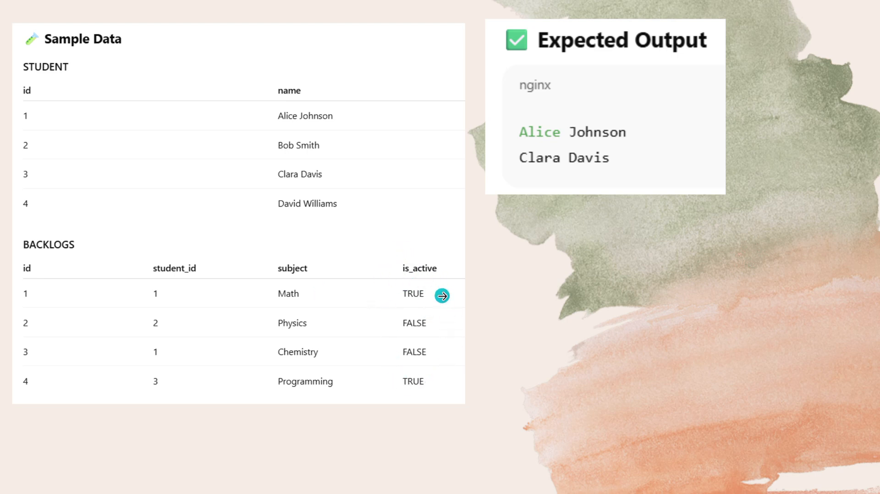
{"action": "left_click", "coordinate": [442, 296]}
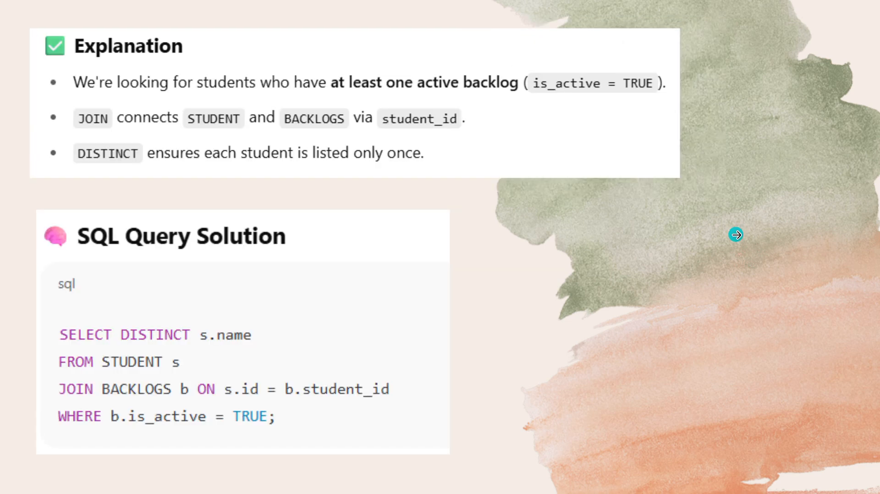
{"action": "mouse_move", "coordinate": [328, 100]}
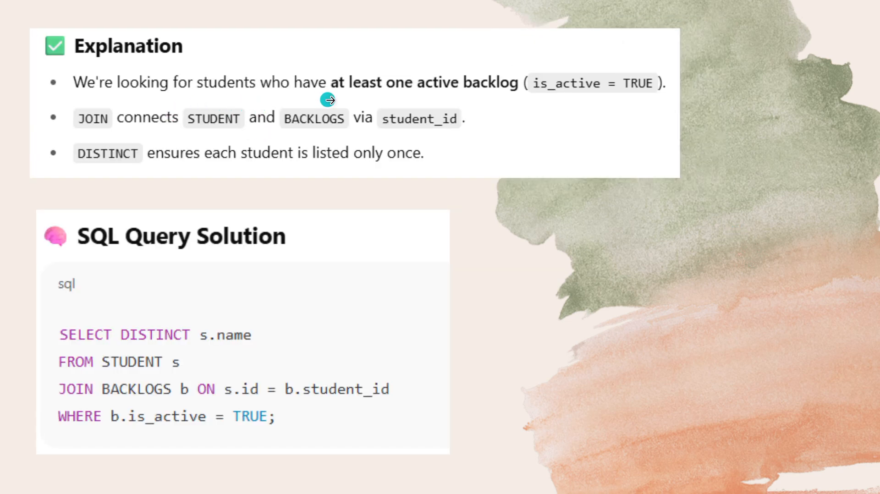
{"action": "mouse_move", "coordinate": [535, 99]}
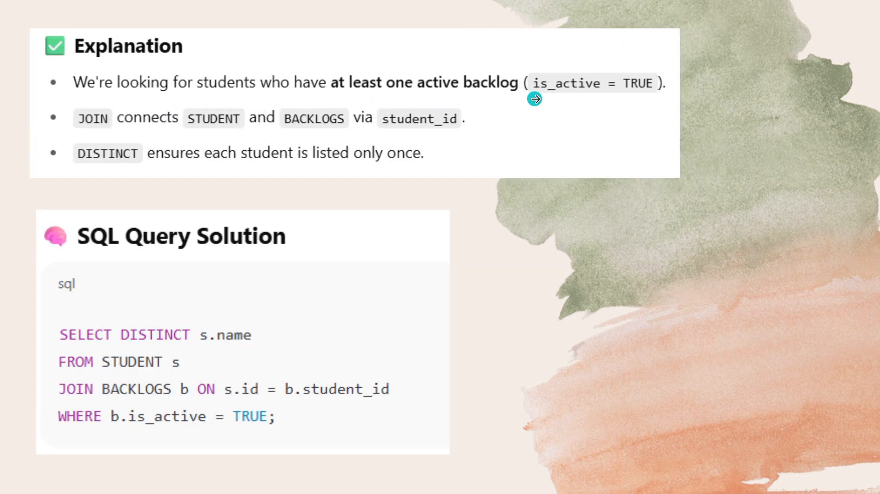
{"action": "mouse_move", "coordinate": [634, 105]}
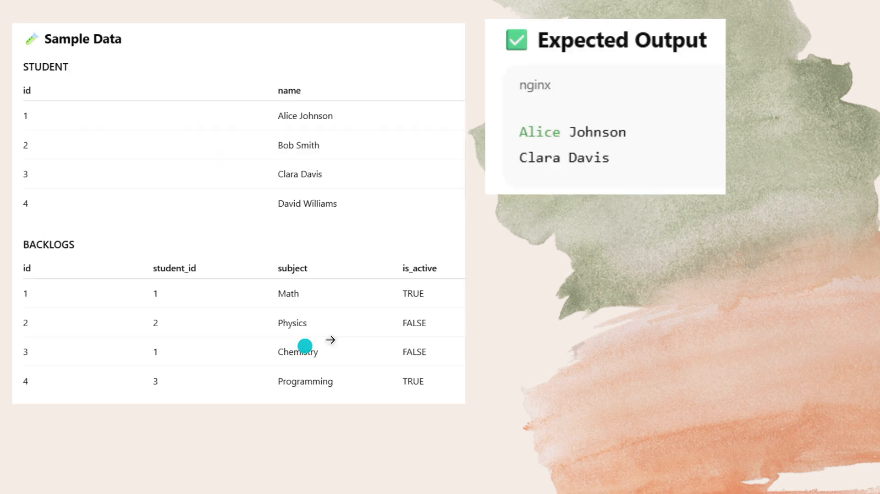
{"action": "mouse_move", "coordinate": [445, 297]}
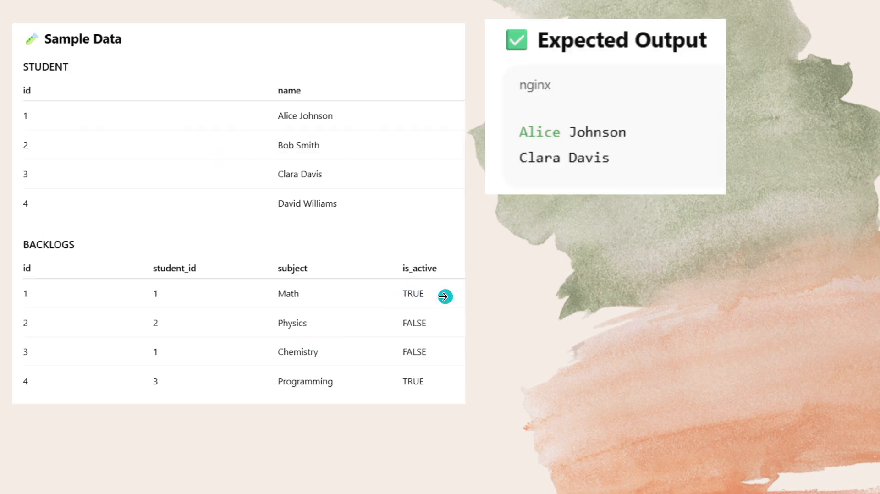
{"action": "mouse_move", "coordinate": [213, 290]}
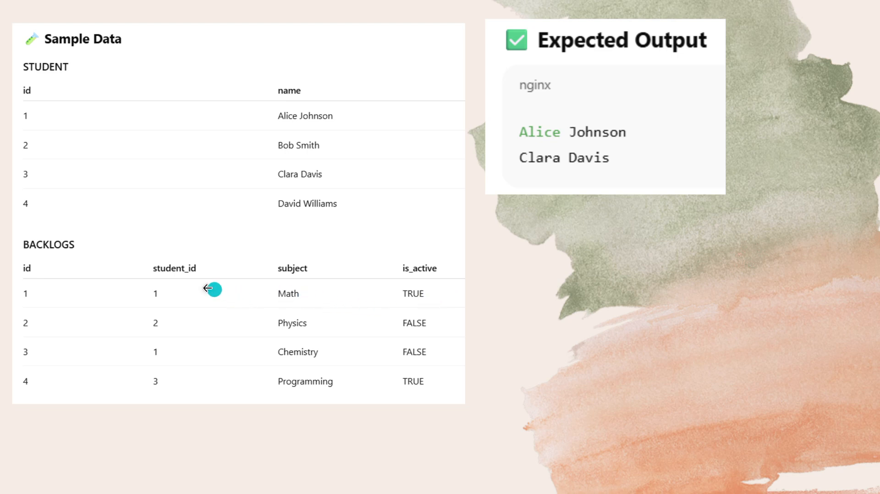
{"action": "mouse_move", "coordinate": [157, 304]}
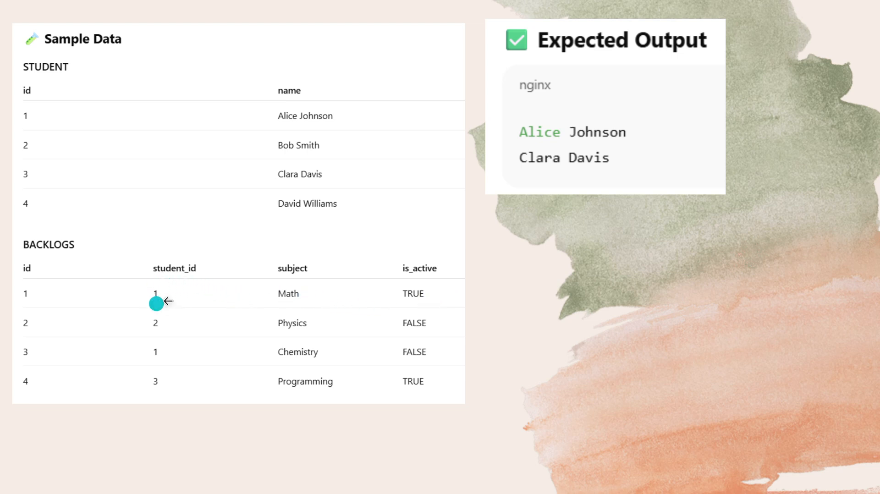
{"action": "mouse_move", "coordinate": [167, 293]}
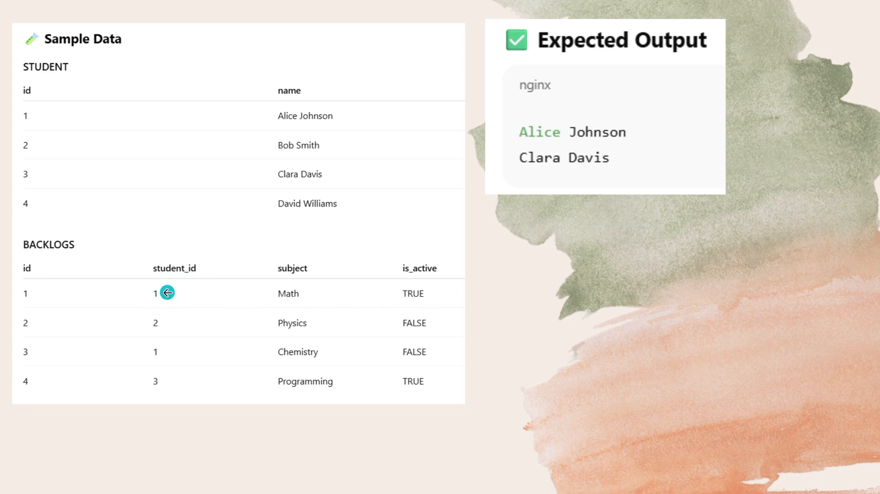
{"action": "mouse_move", "coordinate": [75, 235]}
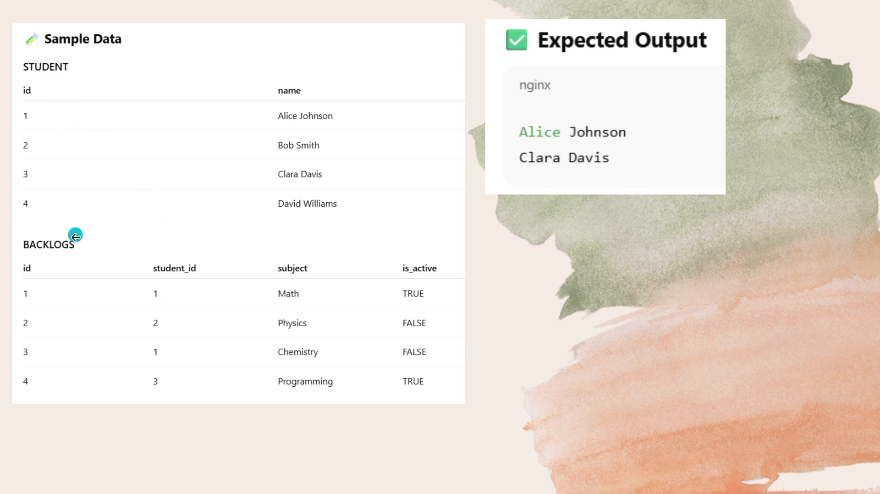
{"action": "mouse_move", "coordinate": [40, 96]}
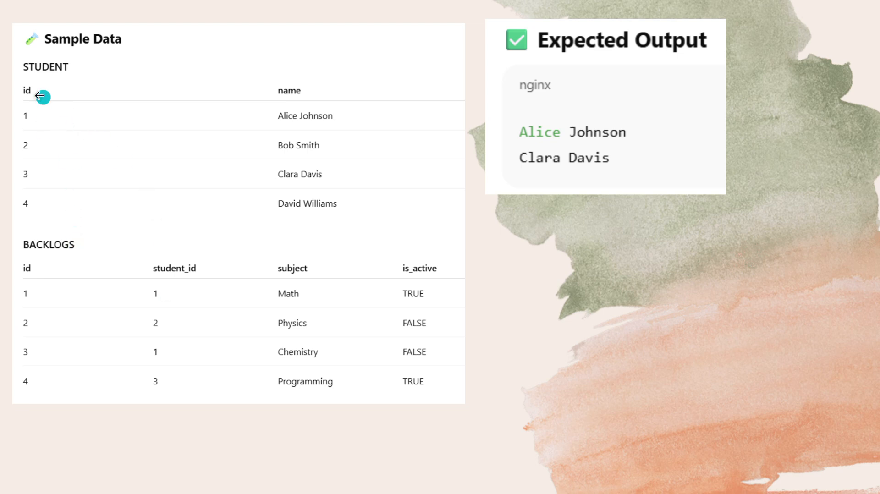
{"action": "mouse_move", "coordinate": [174, 275]}
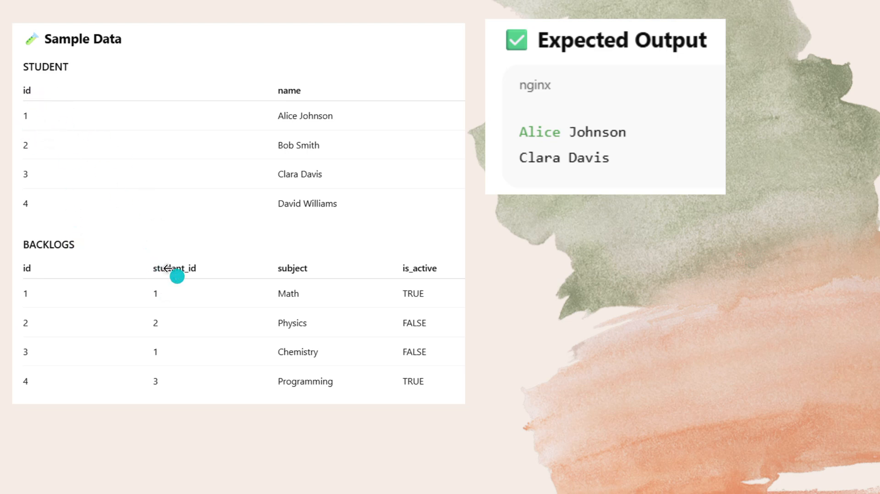
{"action": "mouse_move", "coordinate": [133, 290]}
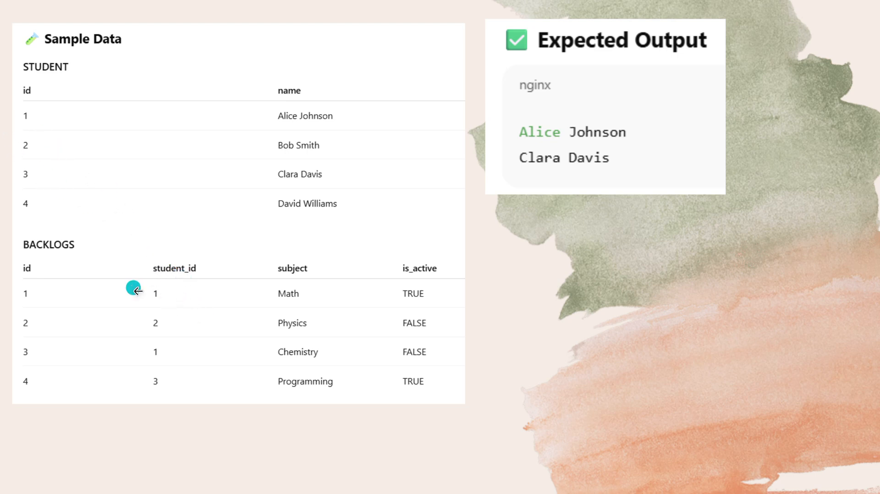
{"action": "mouse_move", "coordinate": [56, 113]}
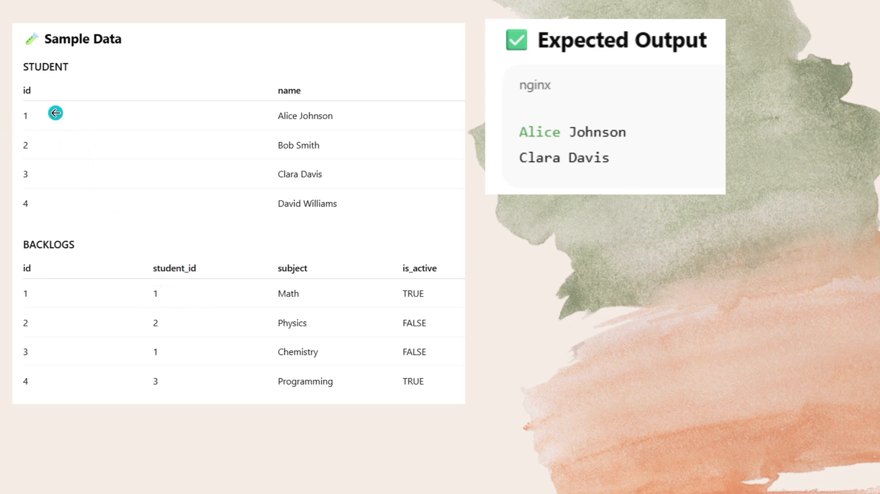
{"action": "mouse_move", "coordinate": [350, 115]}
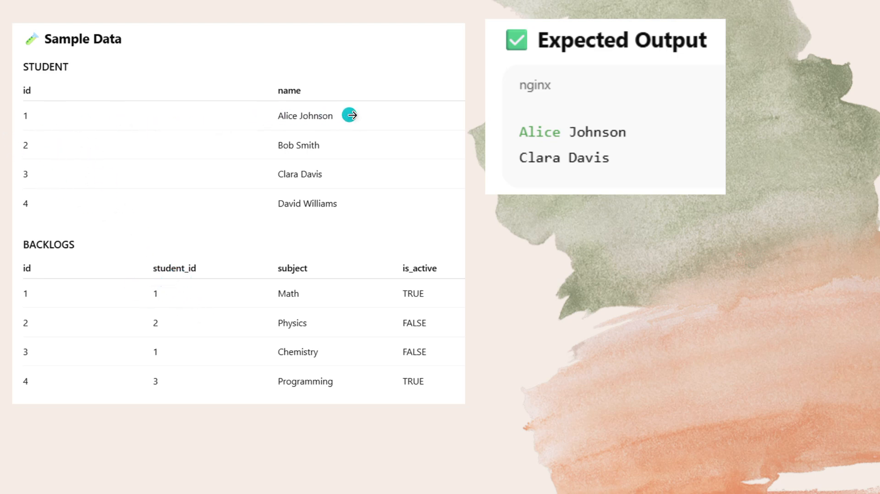
{"action": "mouse_move", "coordinate": [370, 117]}
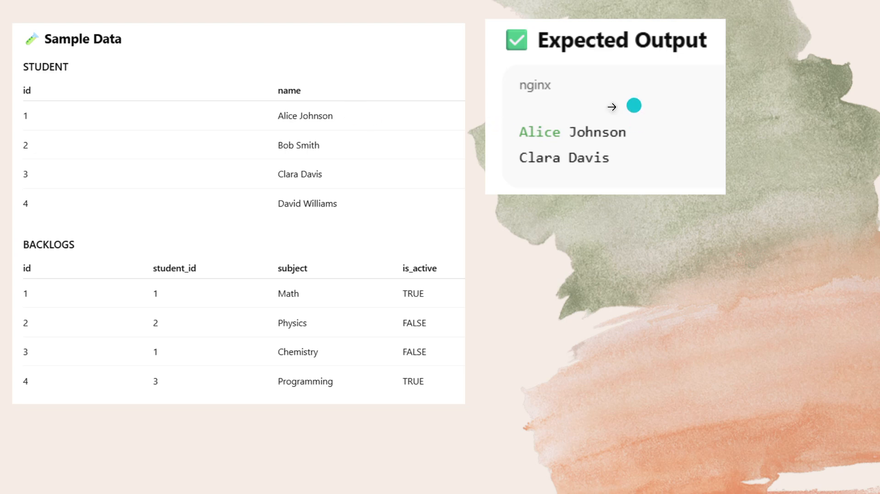
{"action": "mouse_move", "coordinate": [442, 329]}
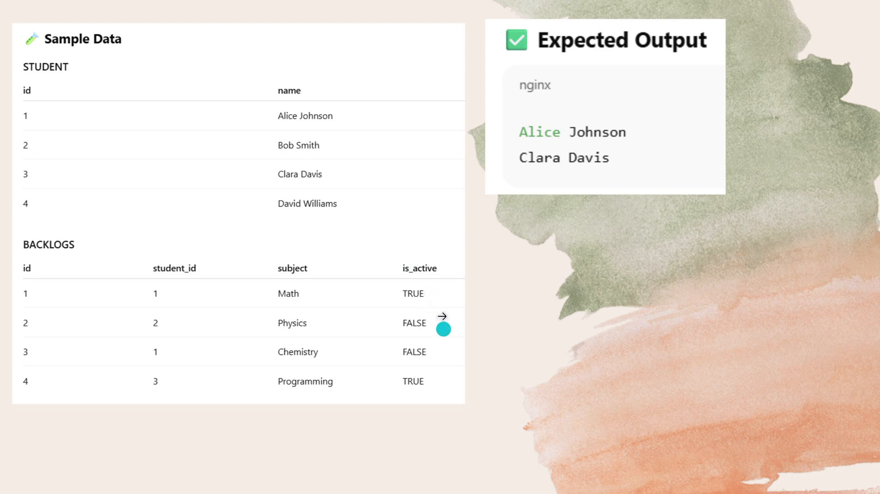
{"action": "mouse_move", "coordinate": [436, 327]}
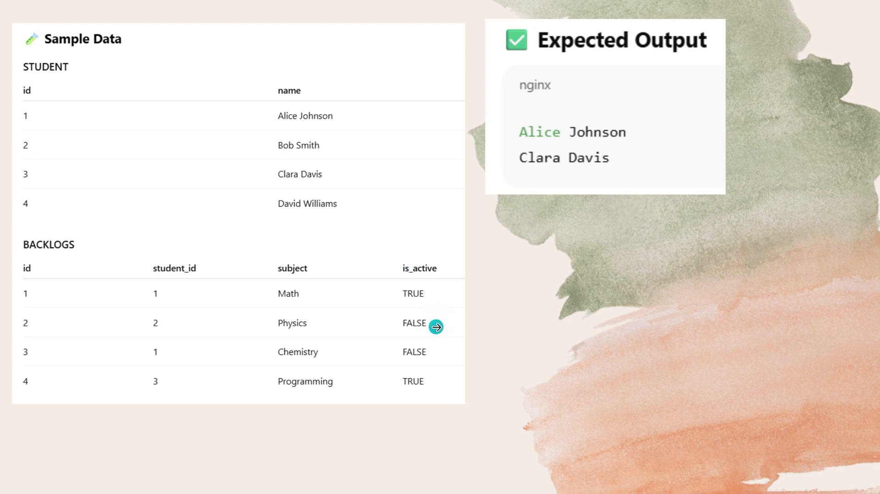
{"action": "mouse_move", "coordinate": [455, 326]}
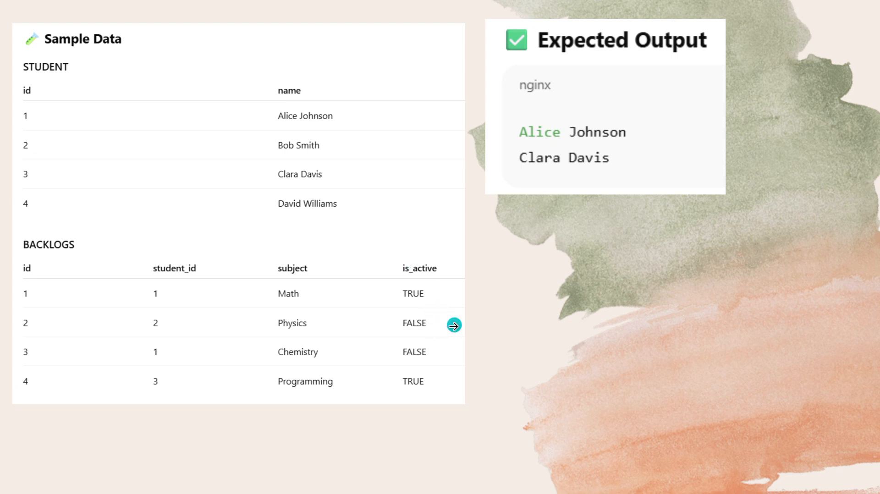
{"action": "mouse_move", "coordinate": [448, 354]}
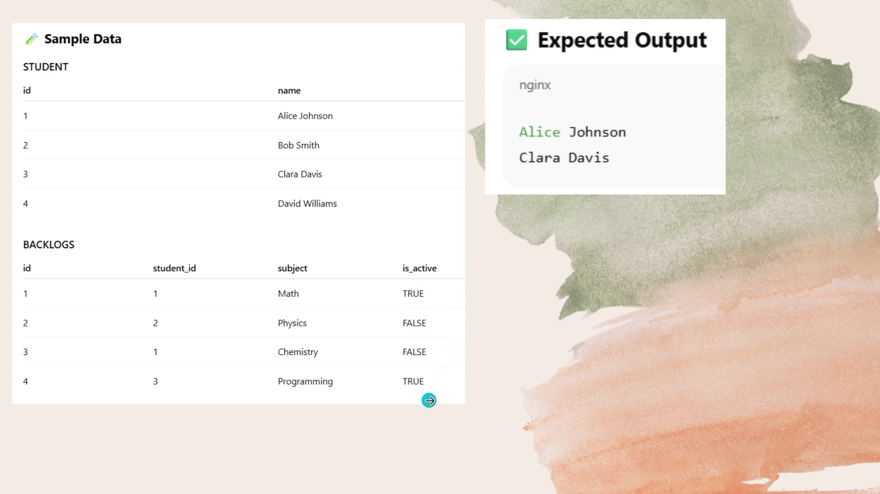
{"action": "mouse_move", "coordinate": [423, 388]}
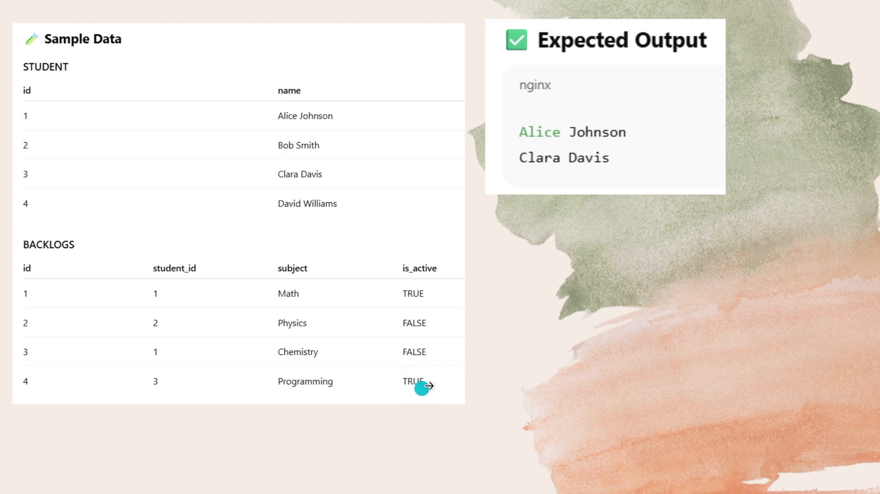
{"action": "mouse_move", "coordinate": [356, 365]}
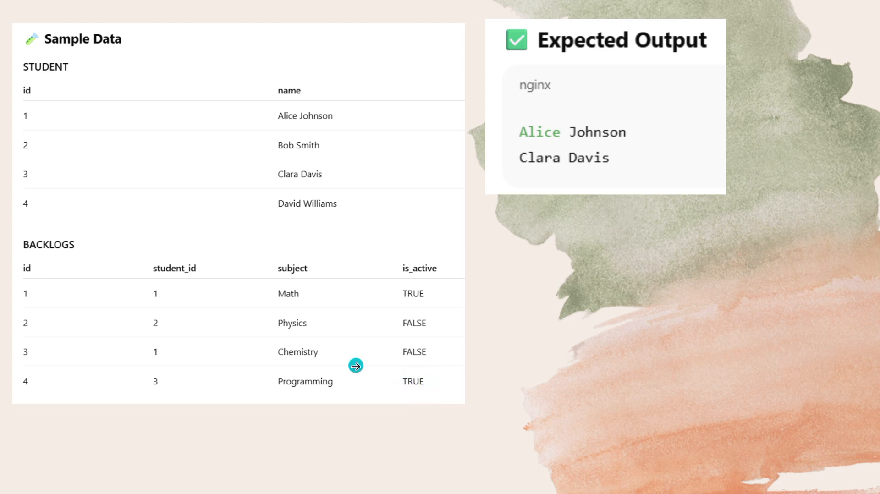
{"action": "mouse_move", "coordinate": [194, 391]}
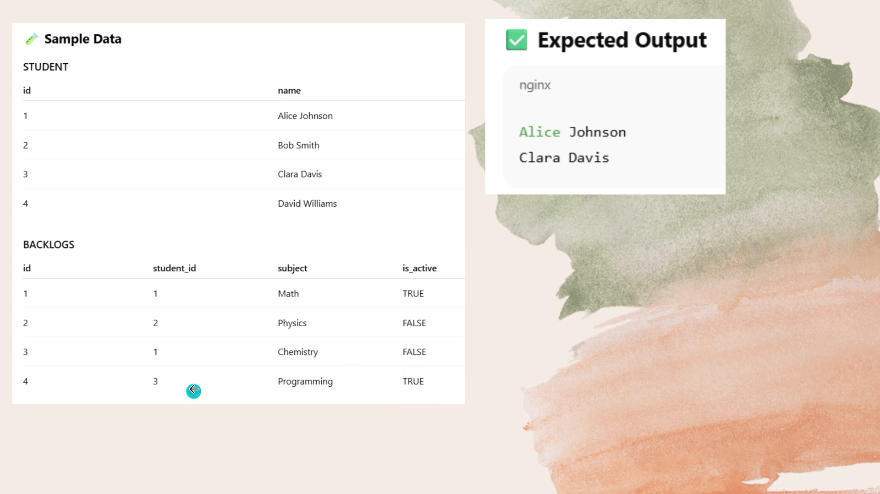
{"action": "mouse_move", "coordinate": [141, 267]}
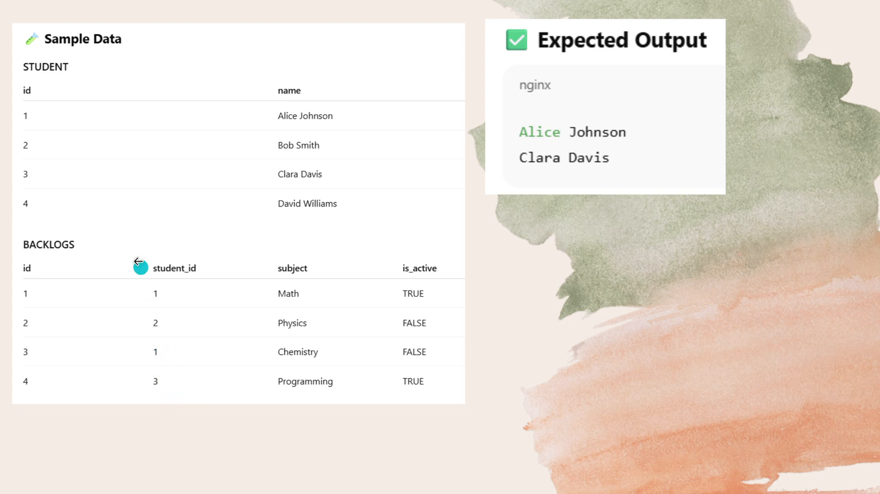
{"action": "mouse_move", "coordinate": [45, 174]}
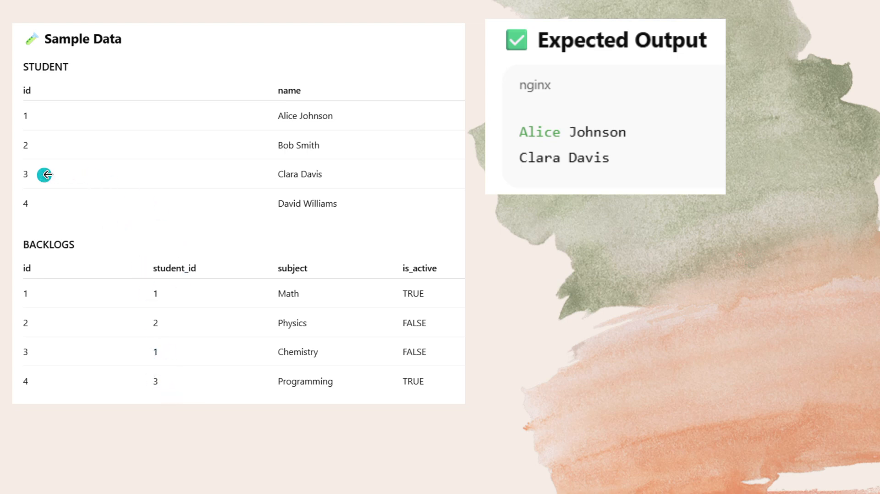
{"action": "mouse_move", "coordinate": [303, 183]}
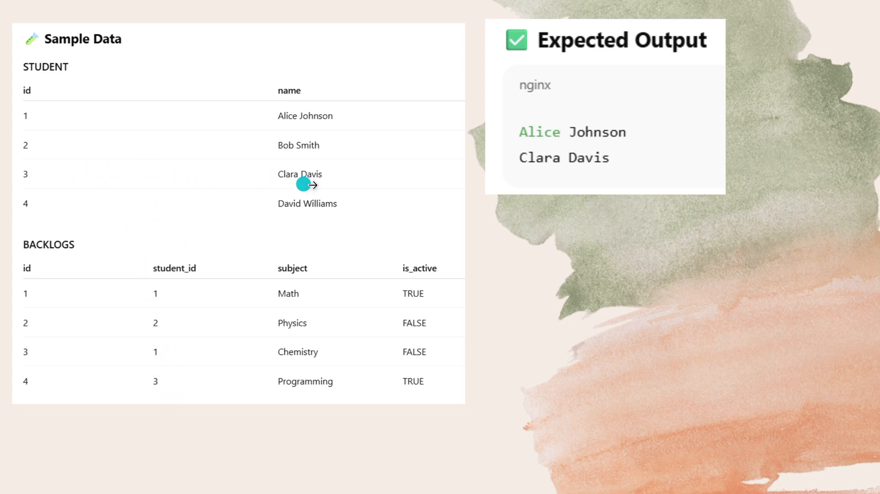
{"action": "mouse_move", "coordinate": [617, 132]}
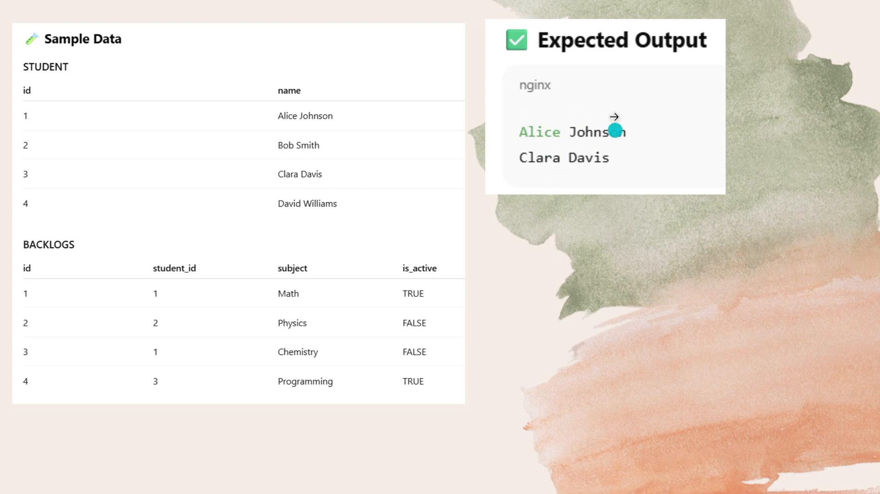
{"action": "mouse_move", "coordinate": [751, 208]}
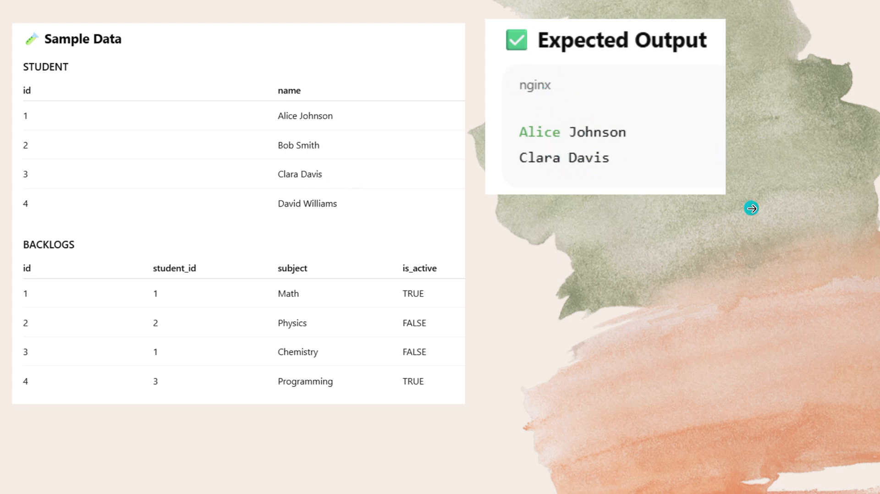
{"action": "left_click", "coordinate": [751, 208]}
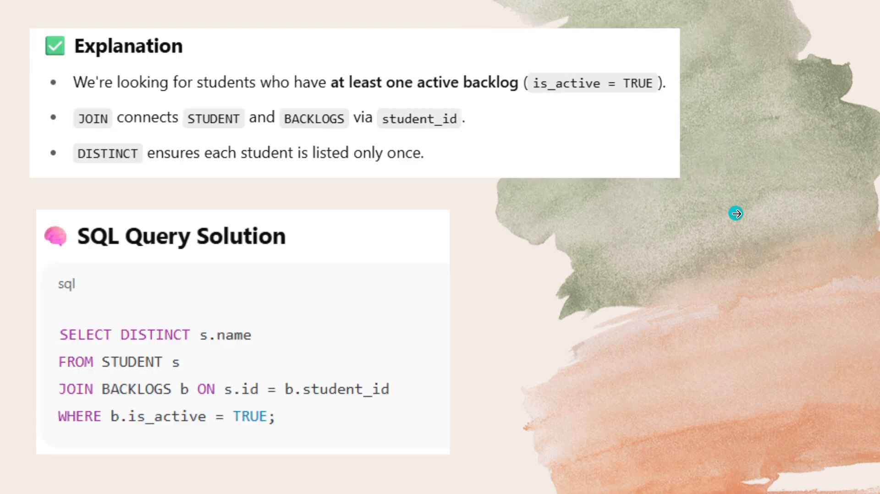
{"action": "mouse_move", "coordinate": [479, 177]}
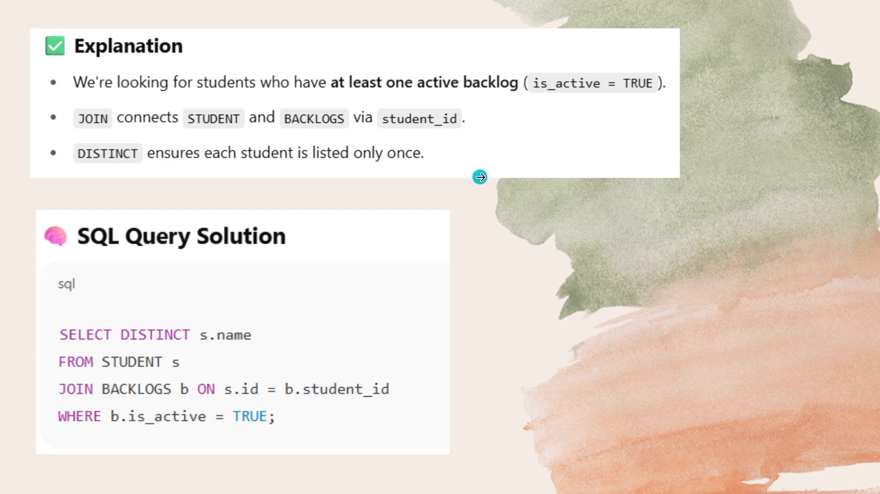
{"action": "mouse_move", "coordinate": [117, 140]}
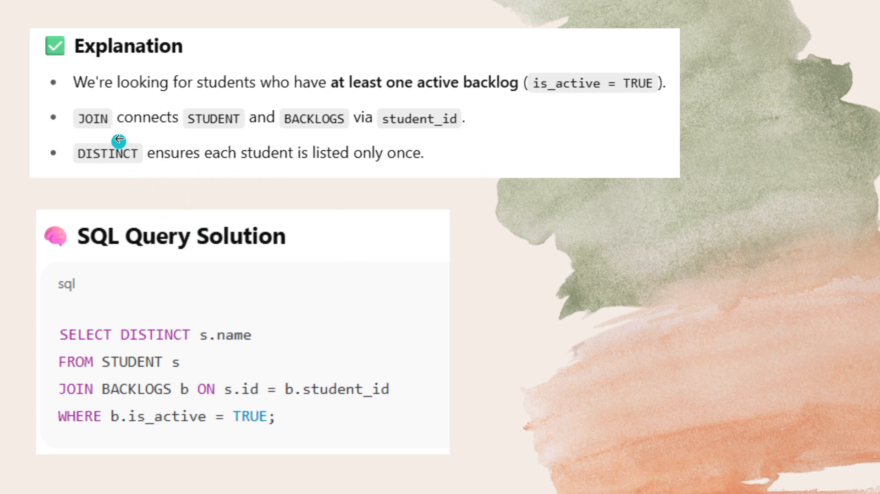
{"action": "mouse_move", "coordinate": [358, 137]}
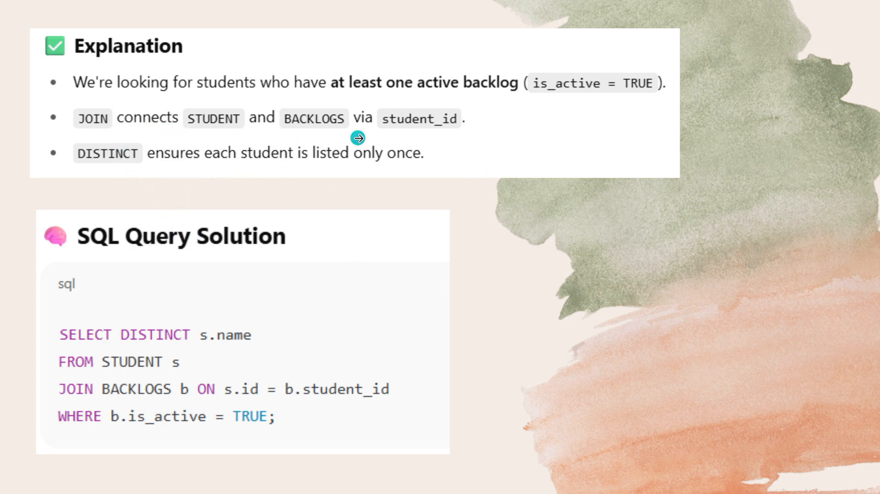
{"action": "mouse_move", "coordinate": [445, 137]}
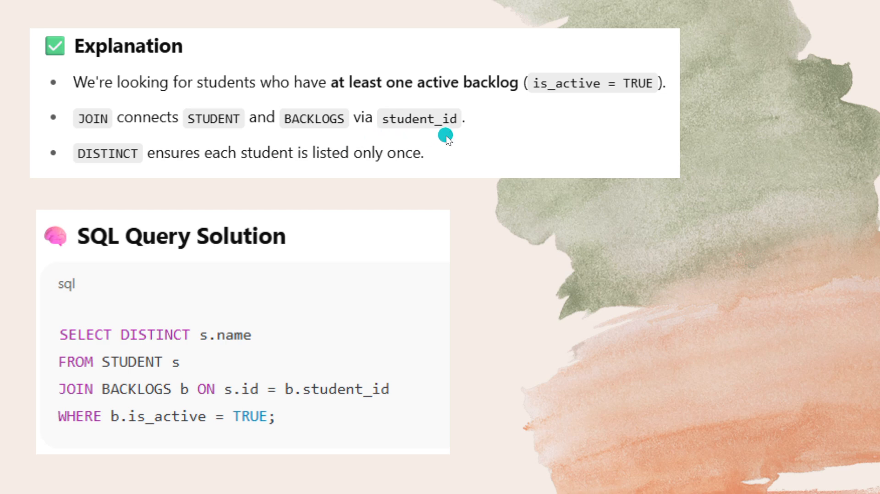
{"action": "scroll", "scroll_direction": "up", "scroll_amount": 3}
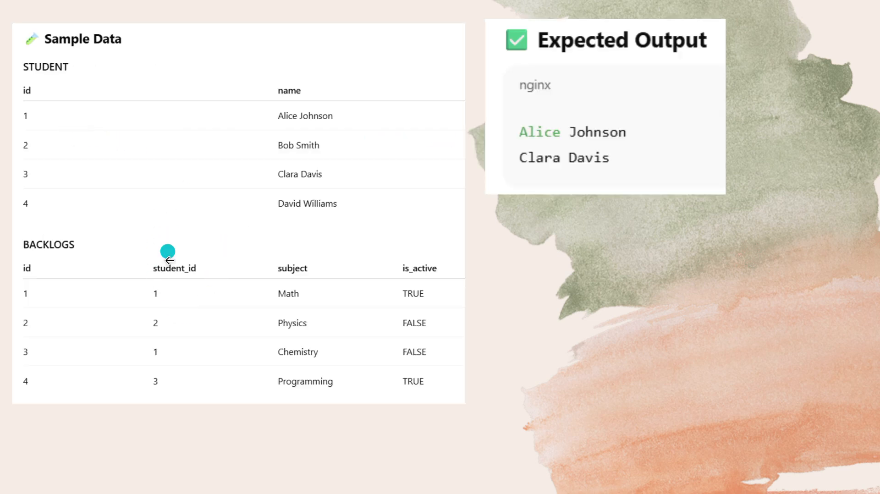
{"action": "mouse_move", "coordinate": [273, 189]}
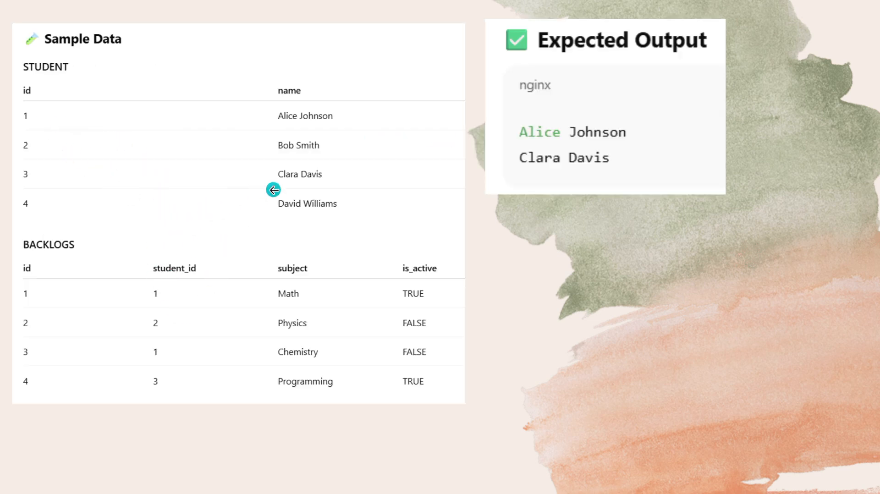
{"action": "scroll", "scroll_direction": "down", "scroll_amount": 3}
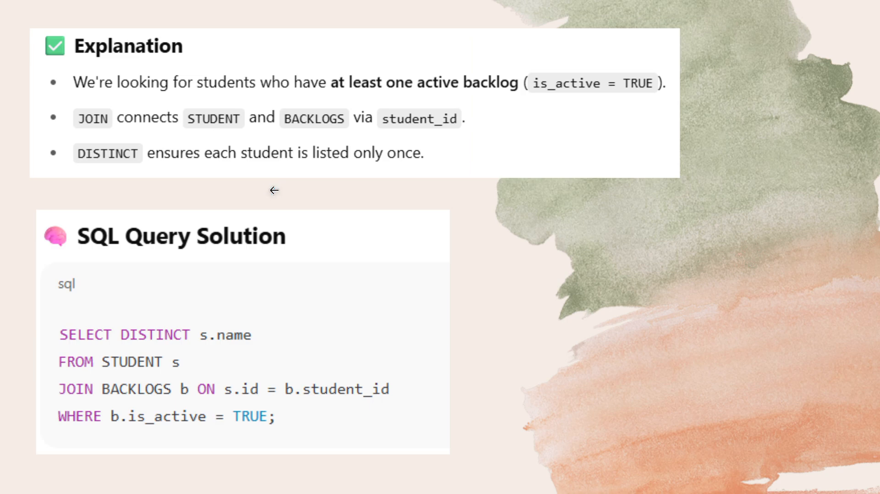
{"action": "mouse_move", "coordinate": [227, 174]}
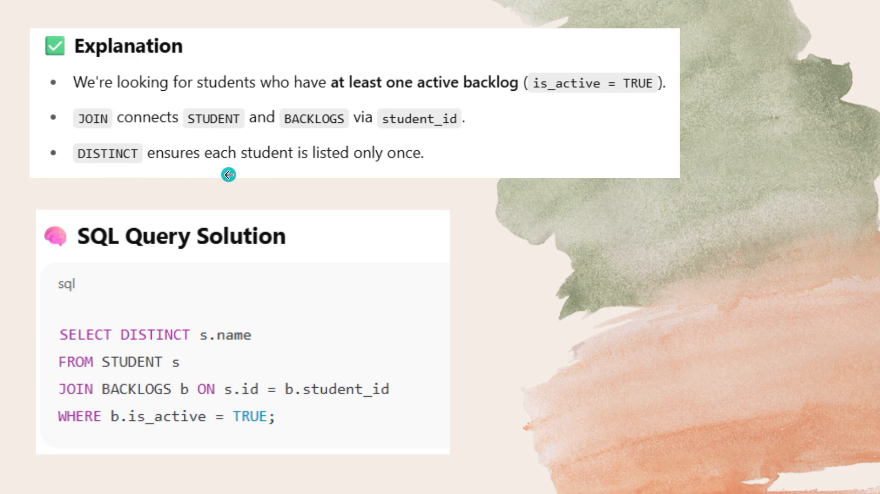
{"action": "mouse_move", "coordinate": [233, 310]}
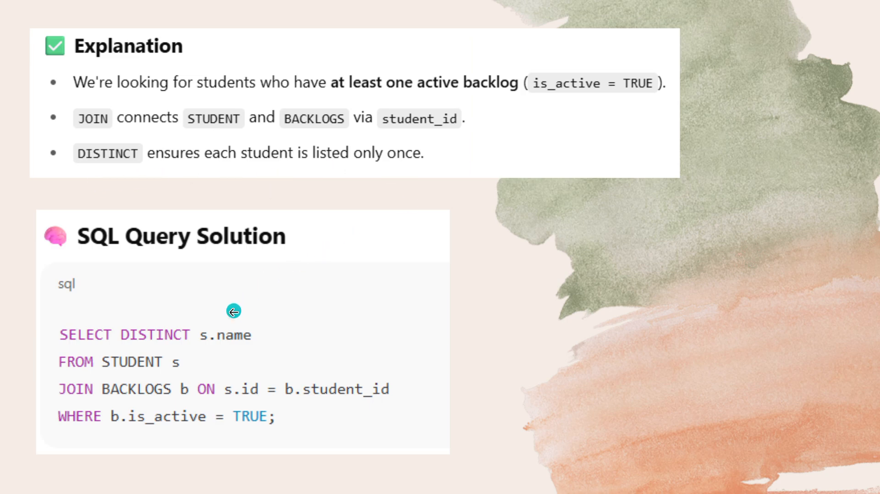
{"action": "mouse_move", "coordinate": [222, 312]}
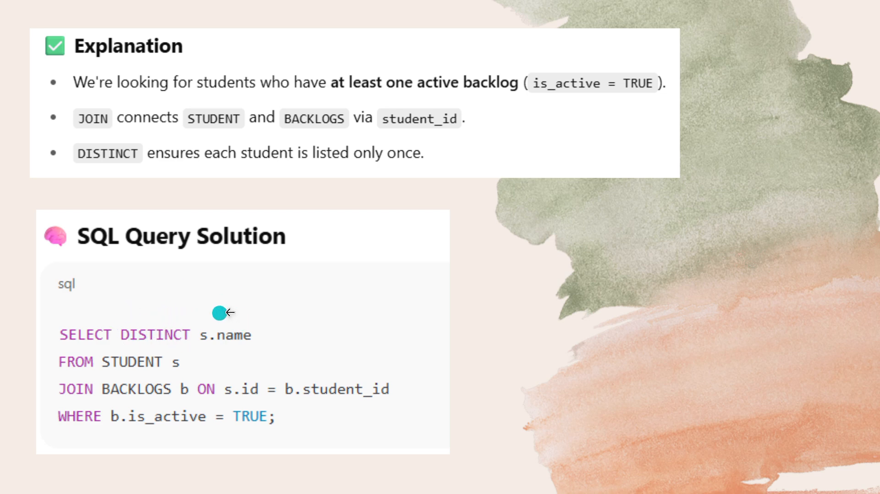
{"action": "mouse_move", "coordinate": [253, 333]}
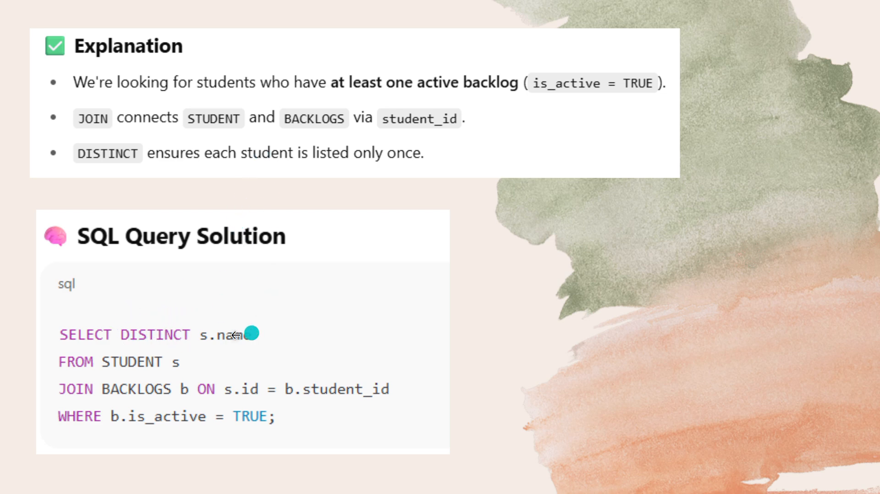
{"action": "mouse_move", "coordinate": [168, 351]}
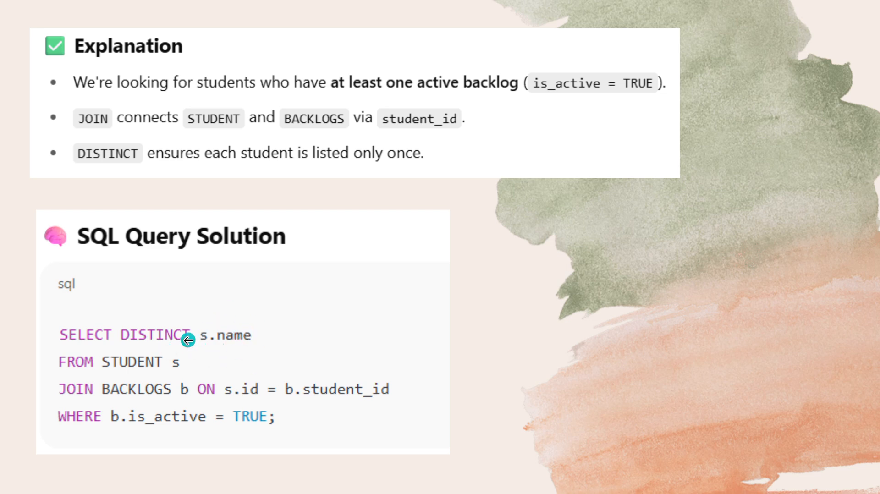
{"action": "mouse_move", "coordinate": [174, 376]}
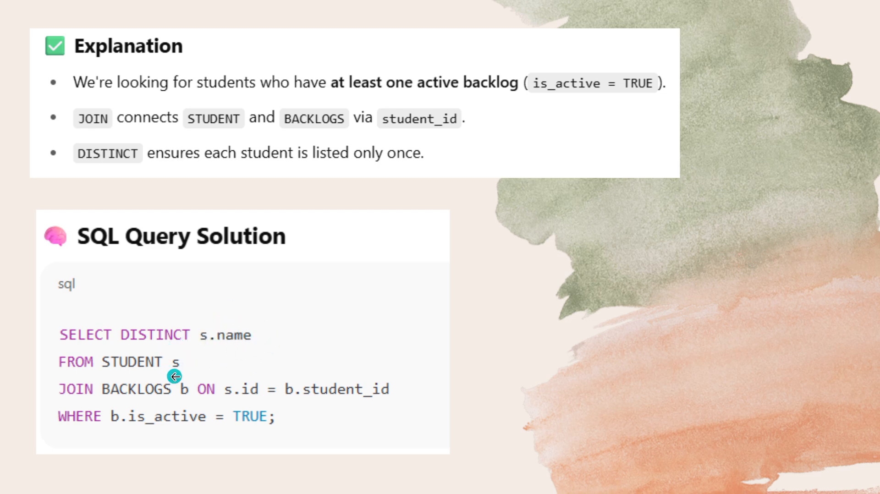
{"action": "mouse_move", "coordinate": [194, 367]}
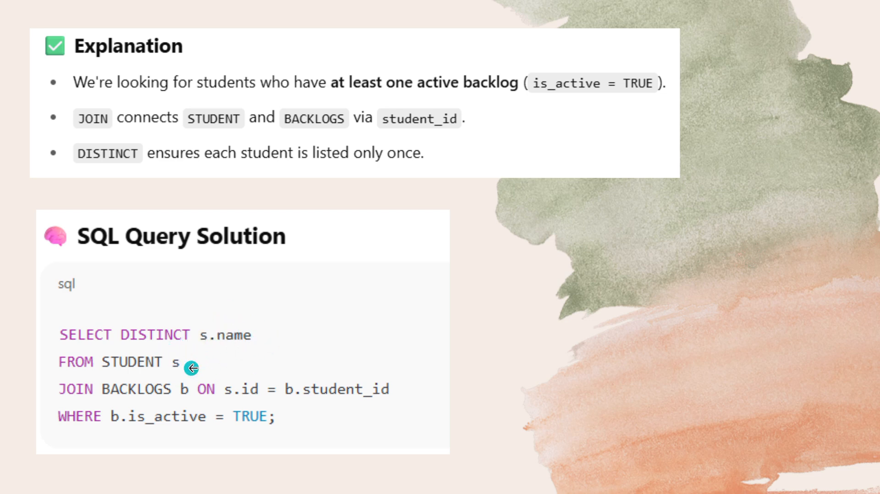
{"action": "mouse_move", "coordinate": [167, 388]}
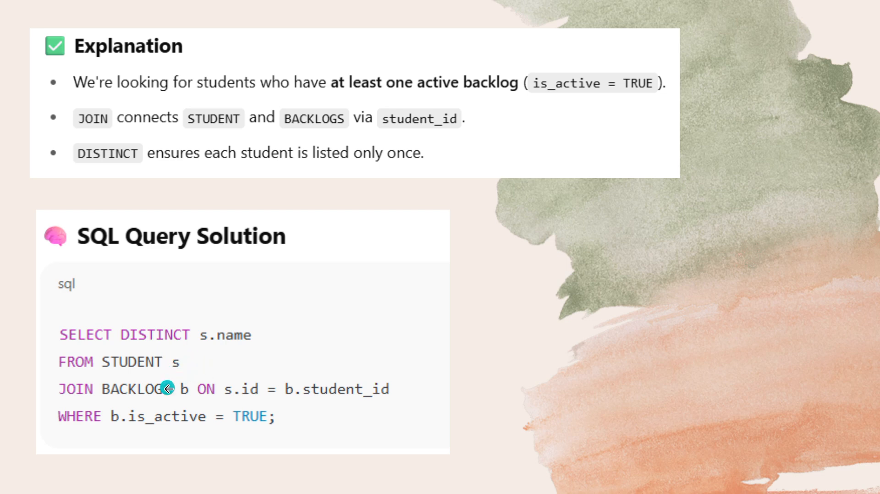
{"action": "mouse_move", "coordinate": [144, 369]}
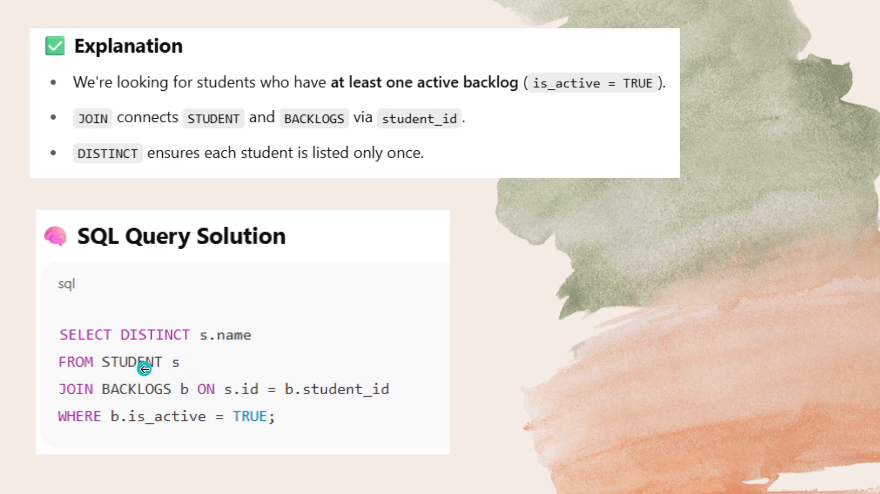
{"action": "mouse_move", "coordinate": [238, 352]}
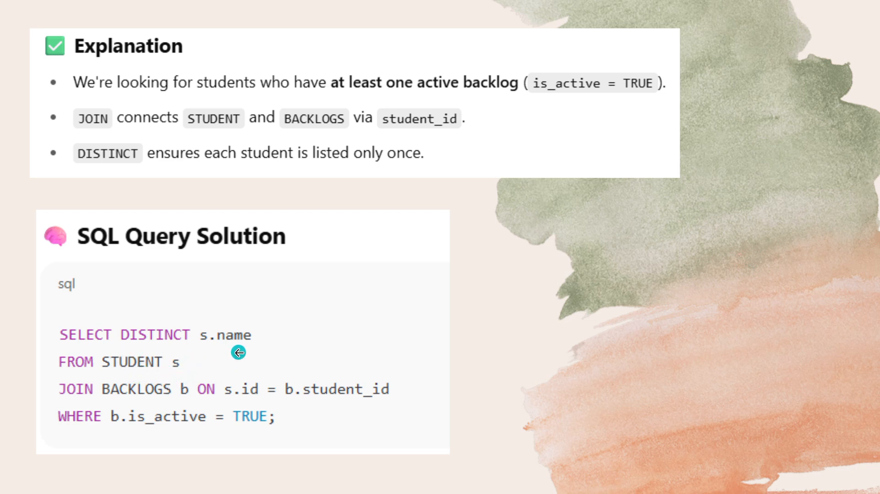
{"action": "mouse_move", "coordinate": [240, 353]}
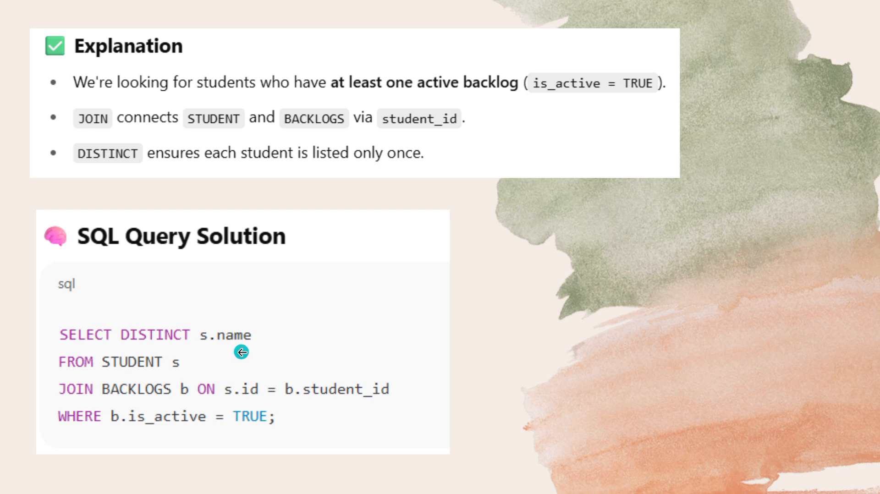
{"action": "mouse_move", "coordinate": [170, 358]}
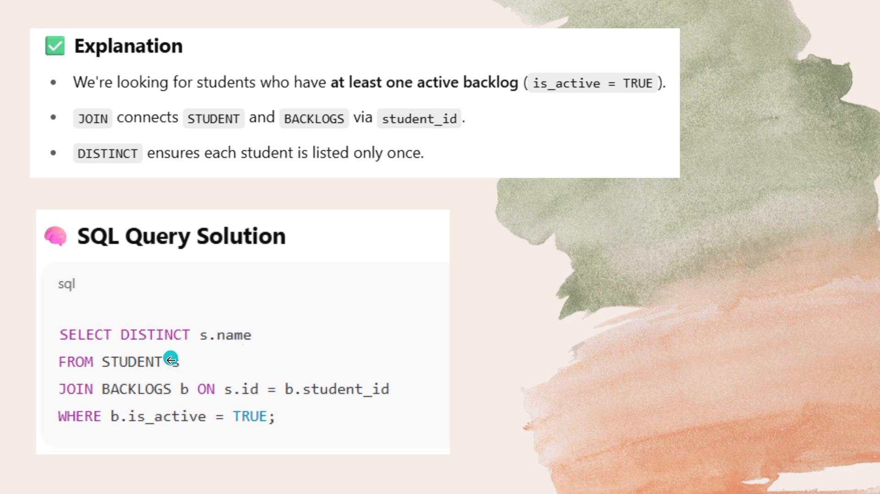
{"action": "mouse_move", "coordinate": [187, 375]}
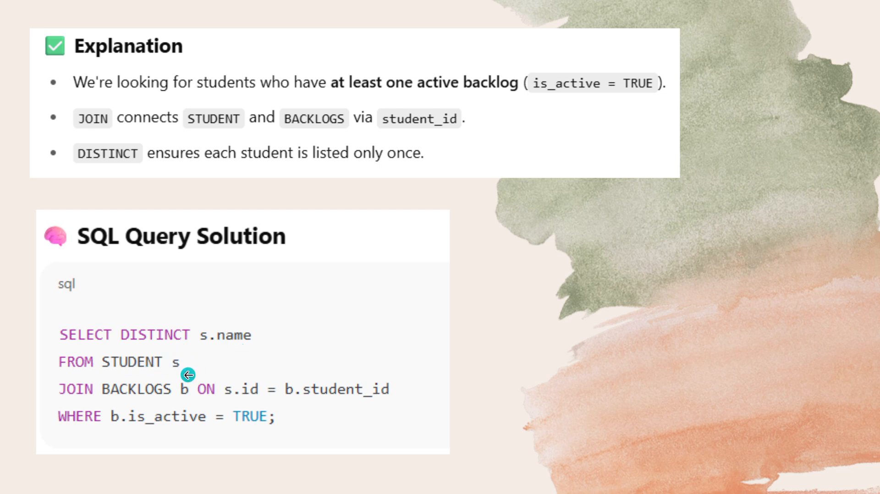
{"action": "mouse_move", "coordinate": [96, 343]}
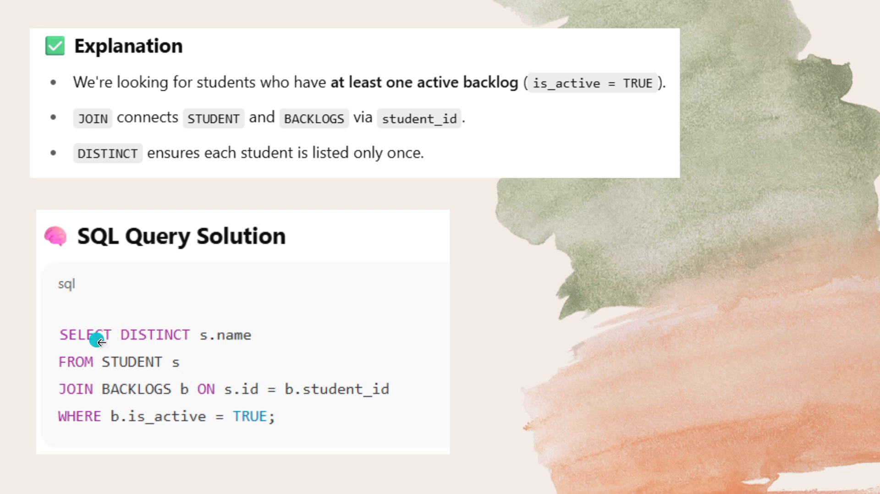
{"action": "mouse_move", "coordinate": [133, 371]}
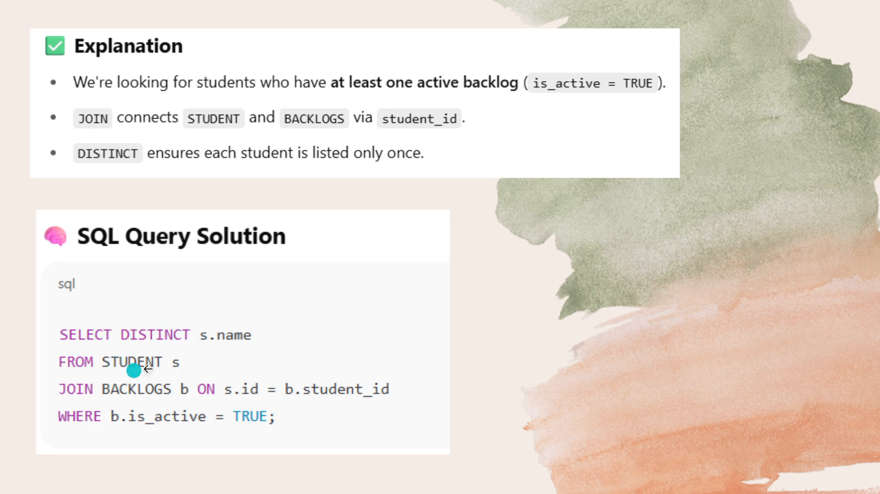
{"action": "mouse_move", "coordinate": [142, 379]}
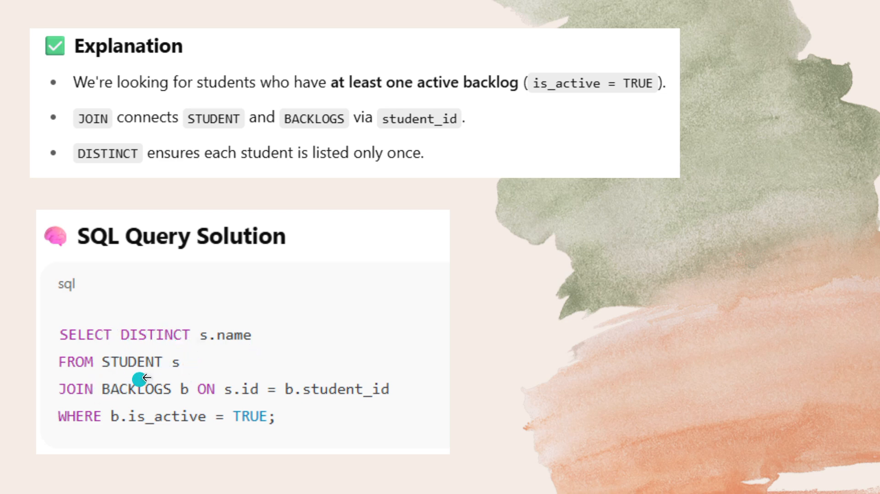
{"action": "mouse_move", "coordinate": [148, 369]}
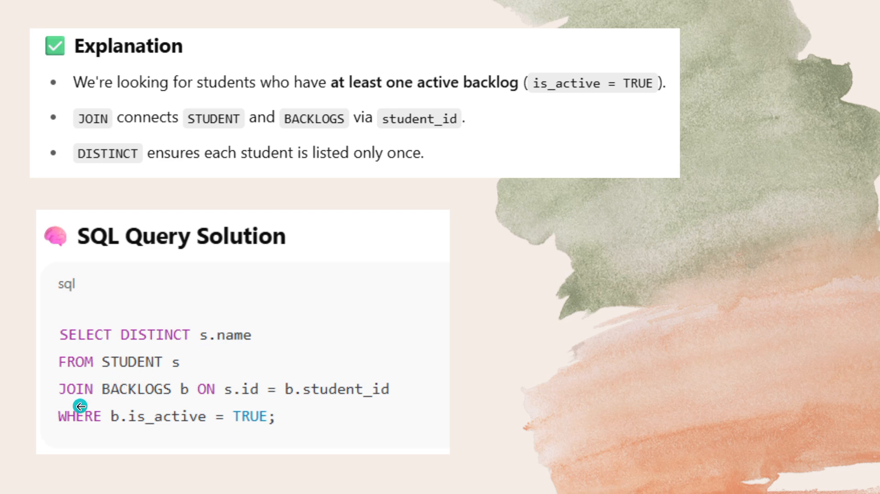
{"action": "mouse_move", "coordinate": [176, 402]}
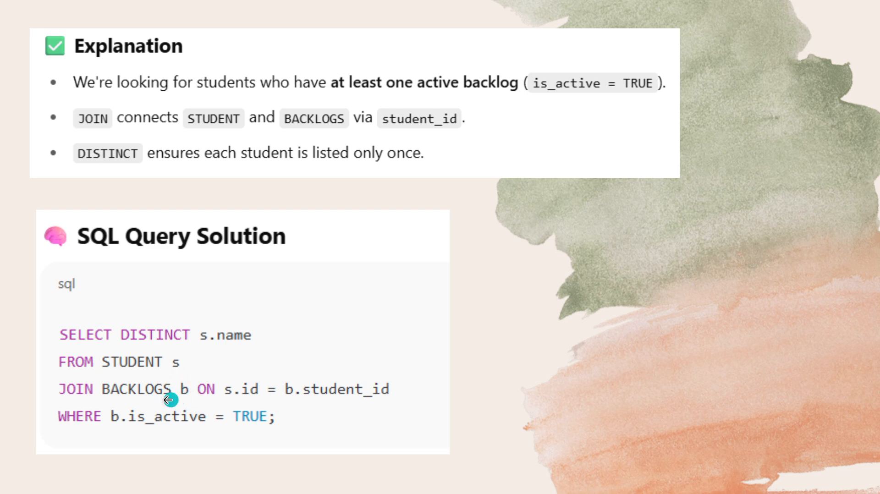
{"action": "mouse_move", "coordinate": [194, 404]}
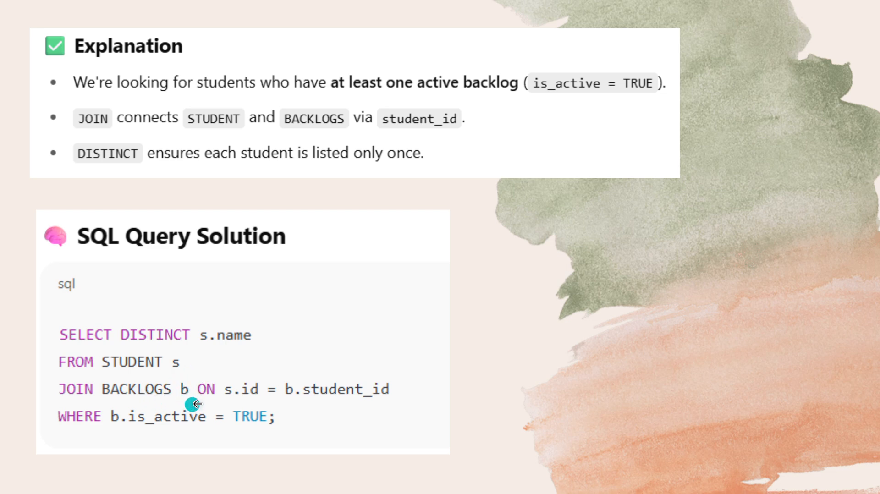
{"action": "mouse_move", "coordinate": [243, 407]}
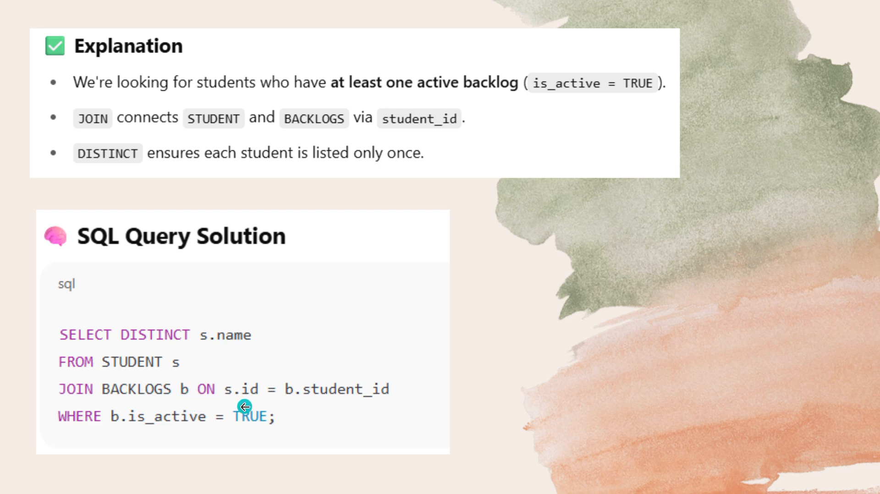
{"action": "mouse_move", "coordinate": [362, 409]}
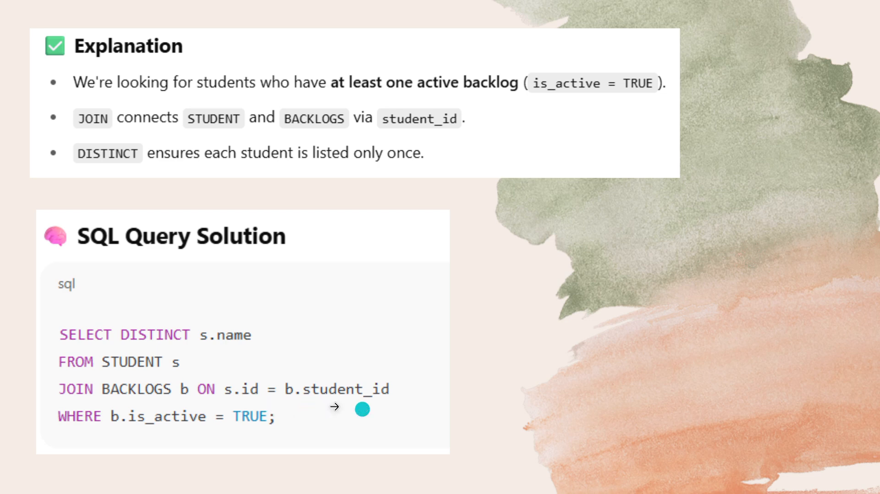
{"action": "mouse_move", "coordinate": [202, 440]}
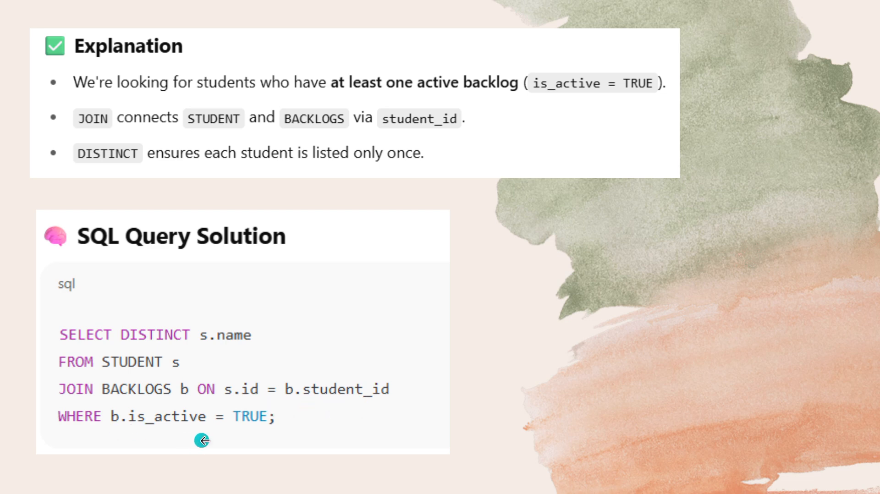
{"action": "mouse_move", "coordinate": [412, 381]}
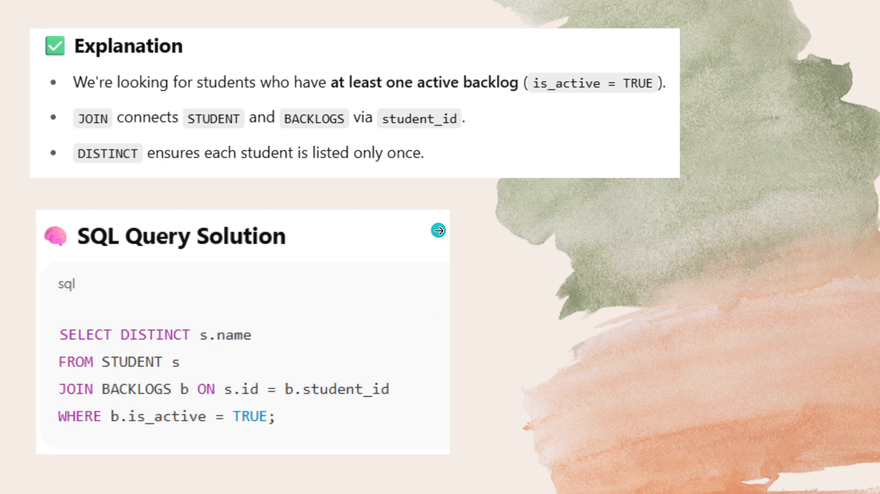
{"action": "mouse_move", "coordinate": [438, 231]}
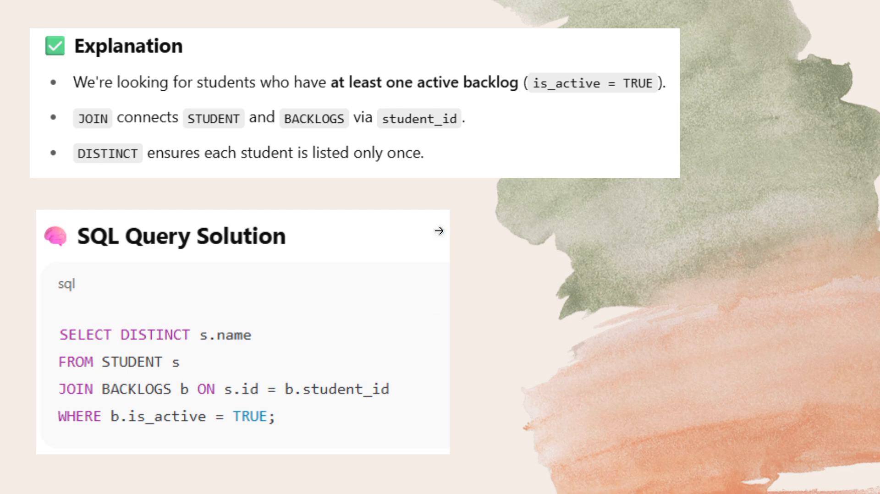
{"action": "scroll", "scroll_direction": "up", "scroll_amount": 3}
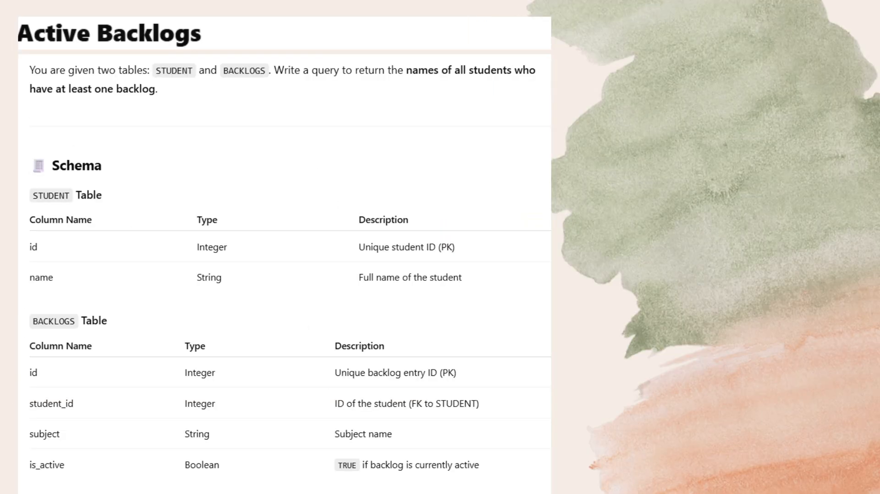
{"action": "scroll", "scroll_direction": "down", "scroll_amount": 3}
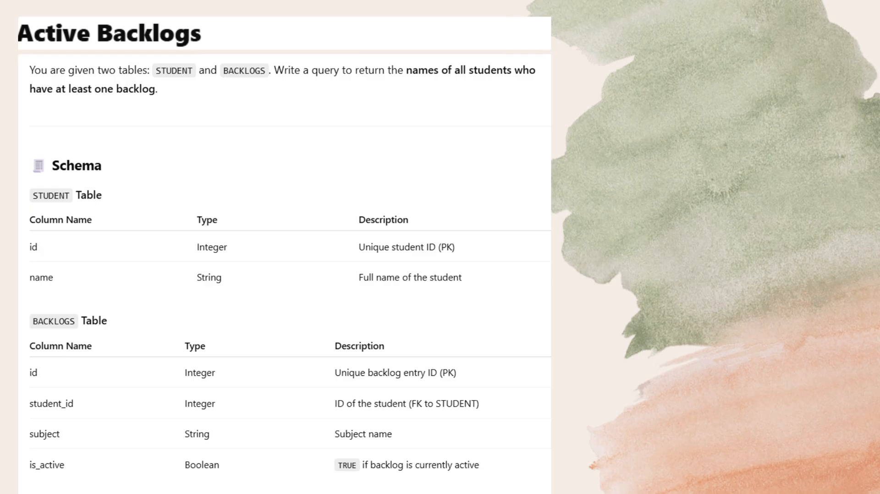
{"action": "scroll", "scroll_direction": "down", "scroll_amount": 3}
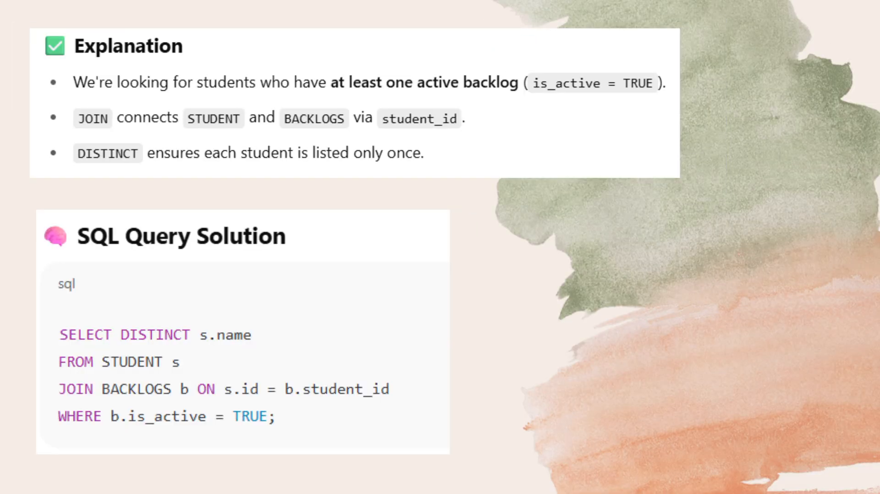